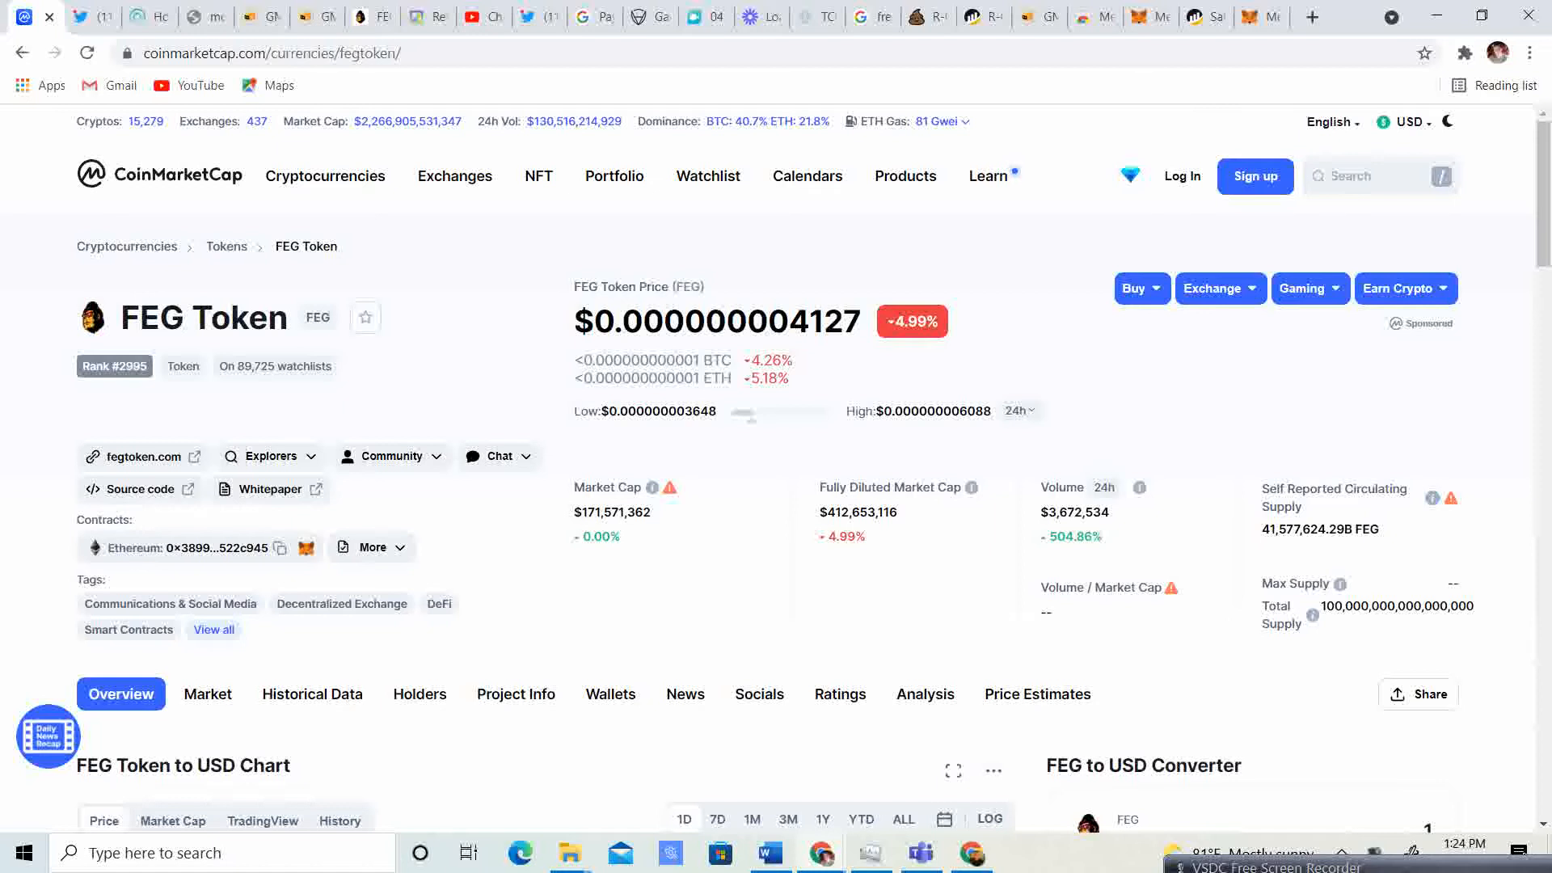
- Scroll up and down the FEG Token page on CoinMarketCap
scroll(down, 3)
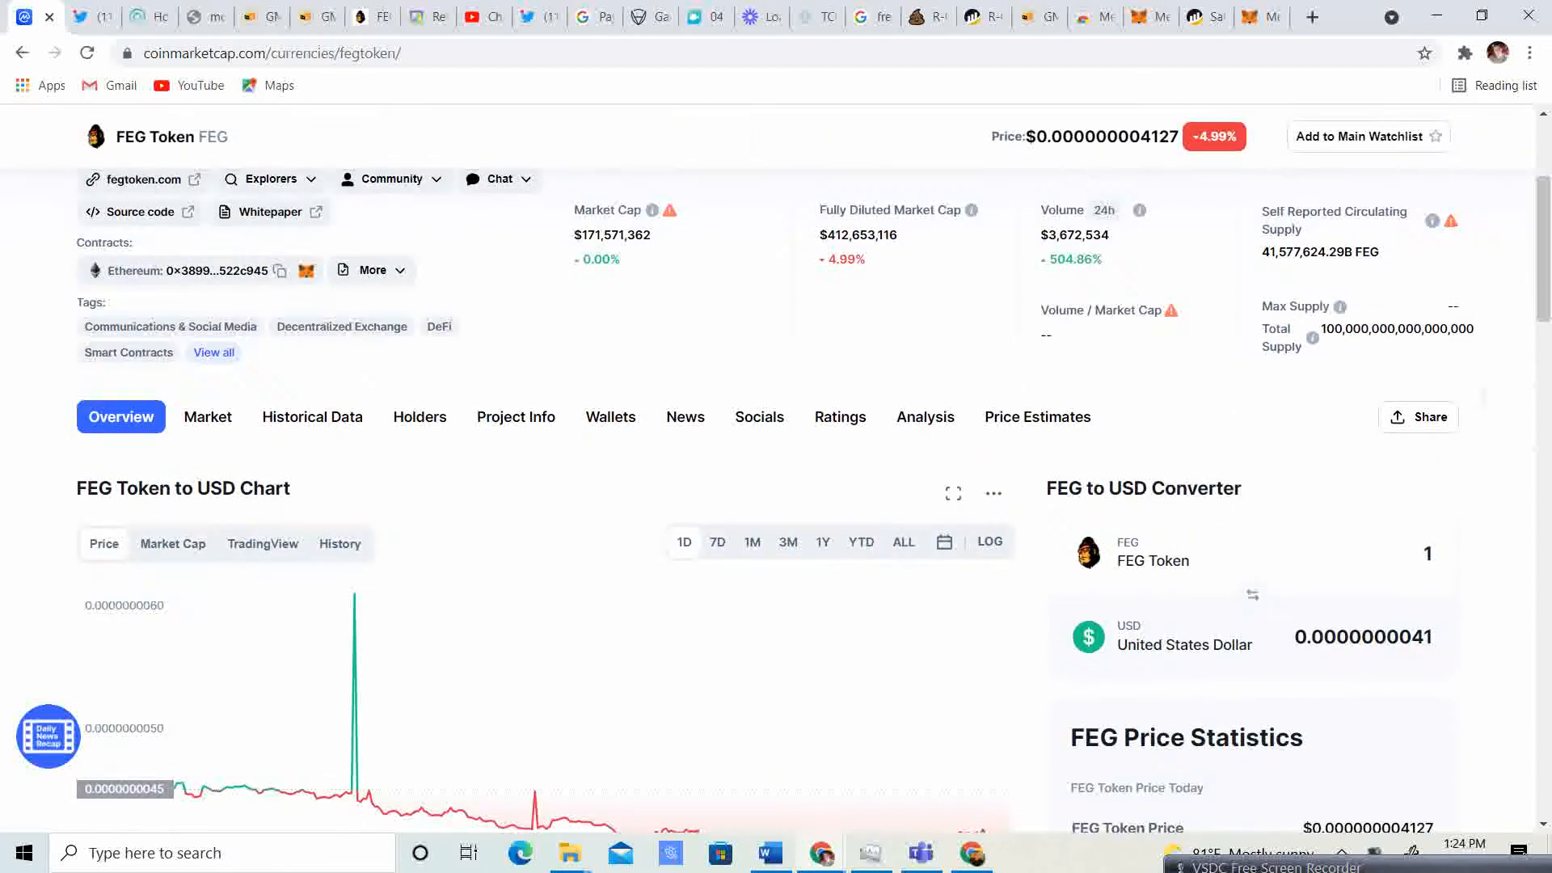
scroll(down, 3)
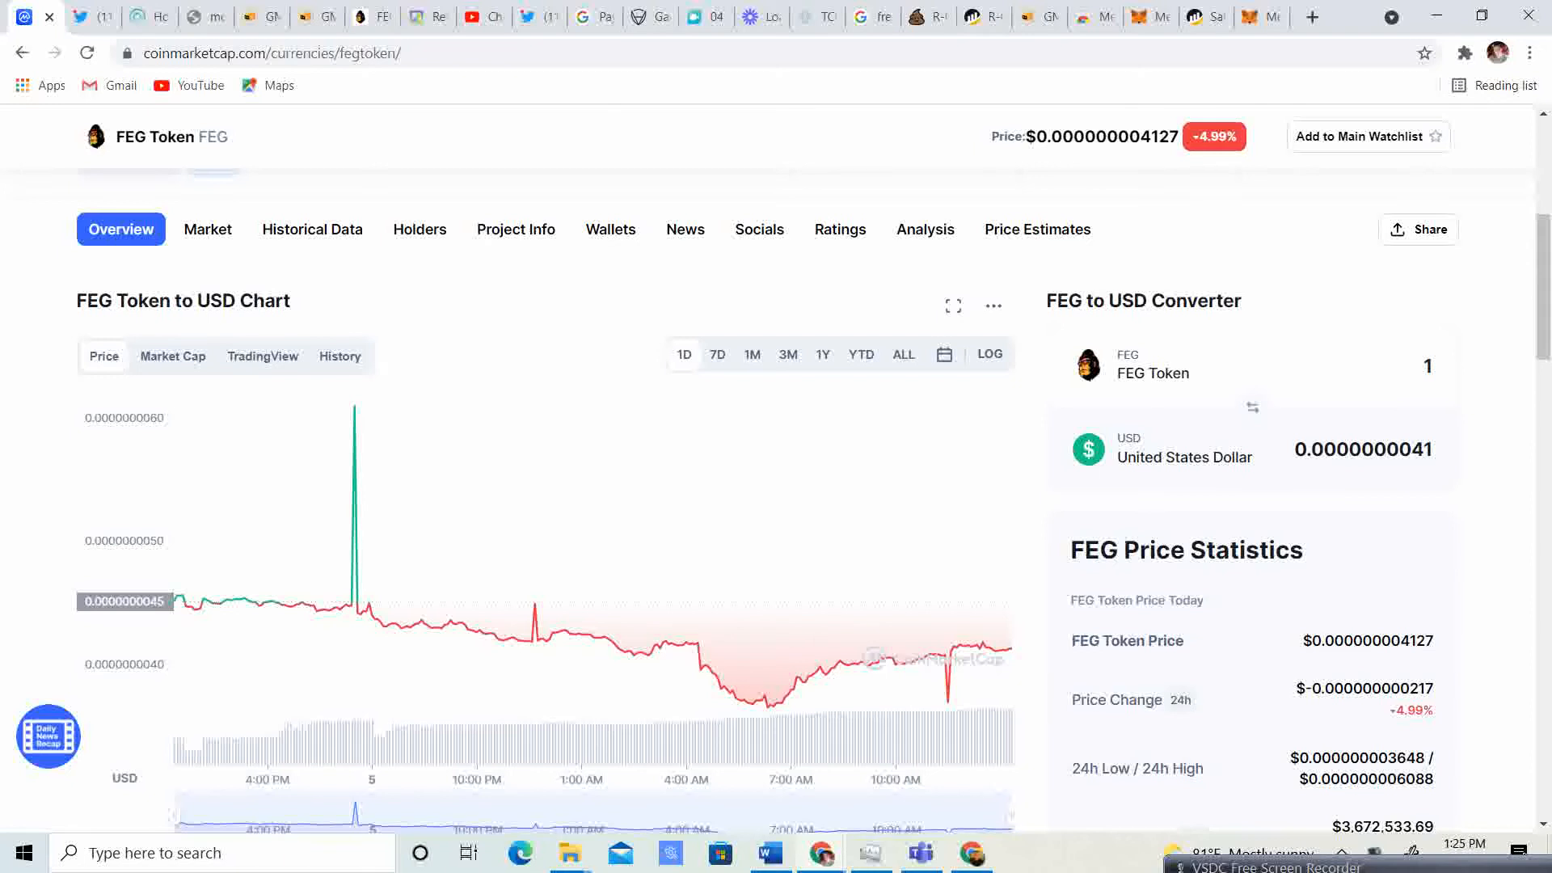
scroll(up, 3)
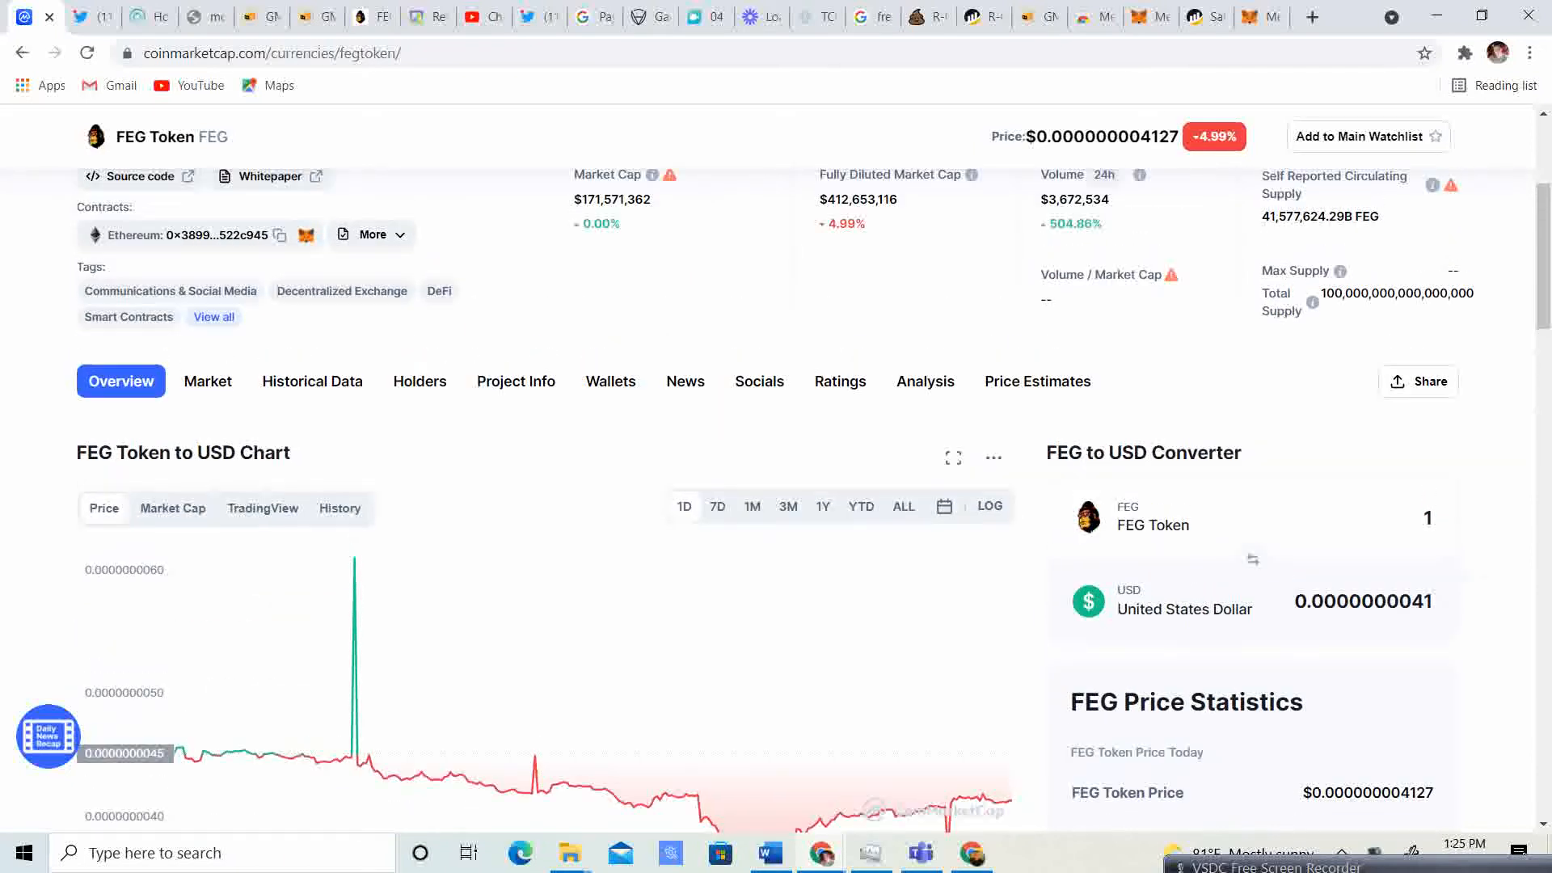
scroll(up, 3)
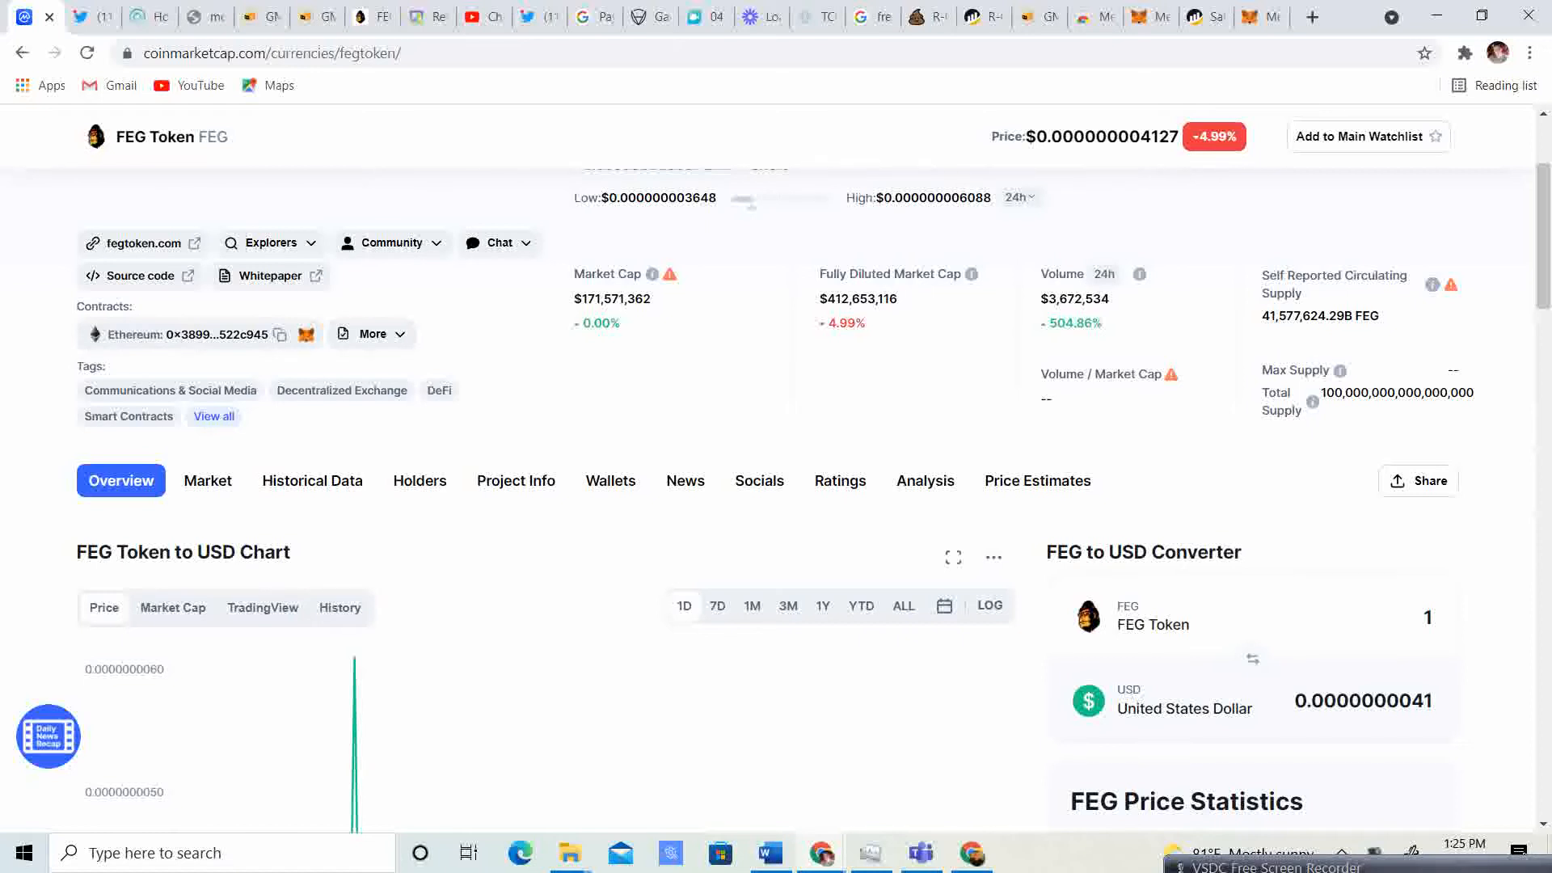
scroll(down, 3)
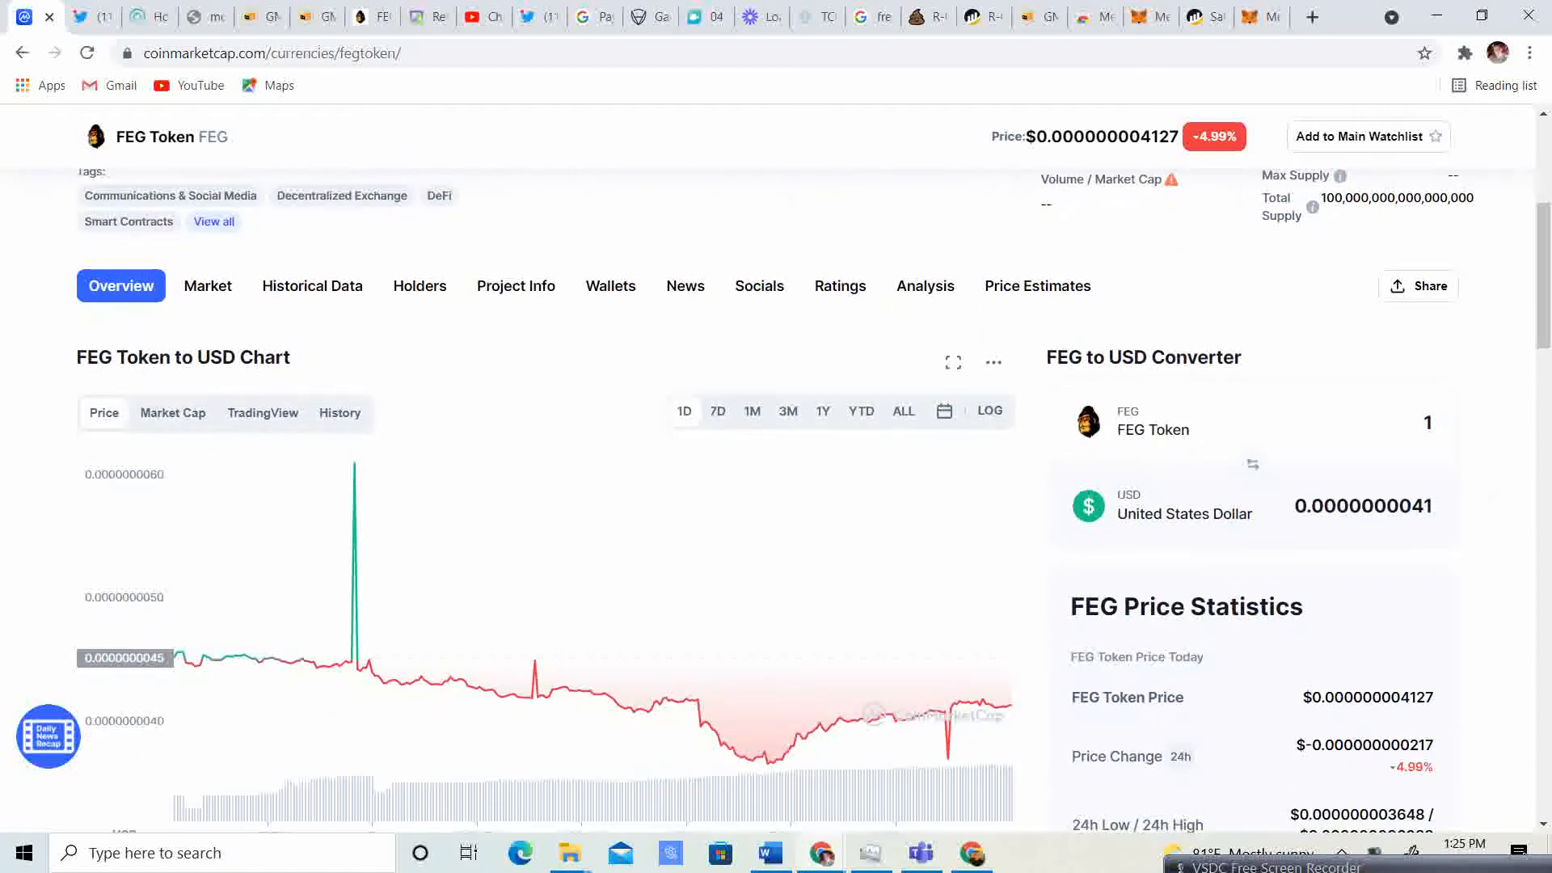
scroll(up, 3)
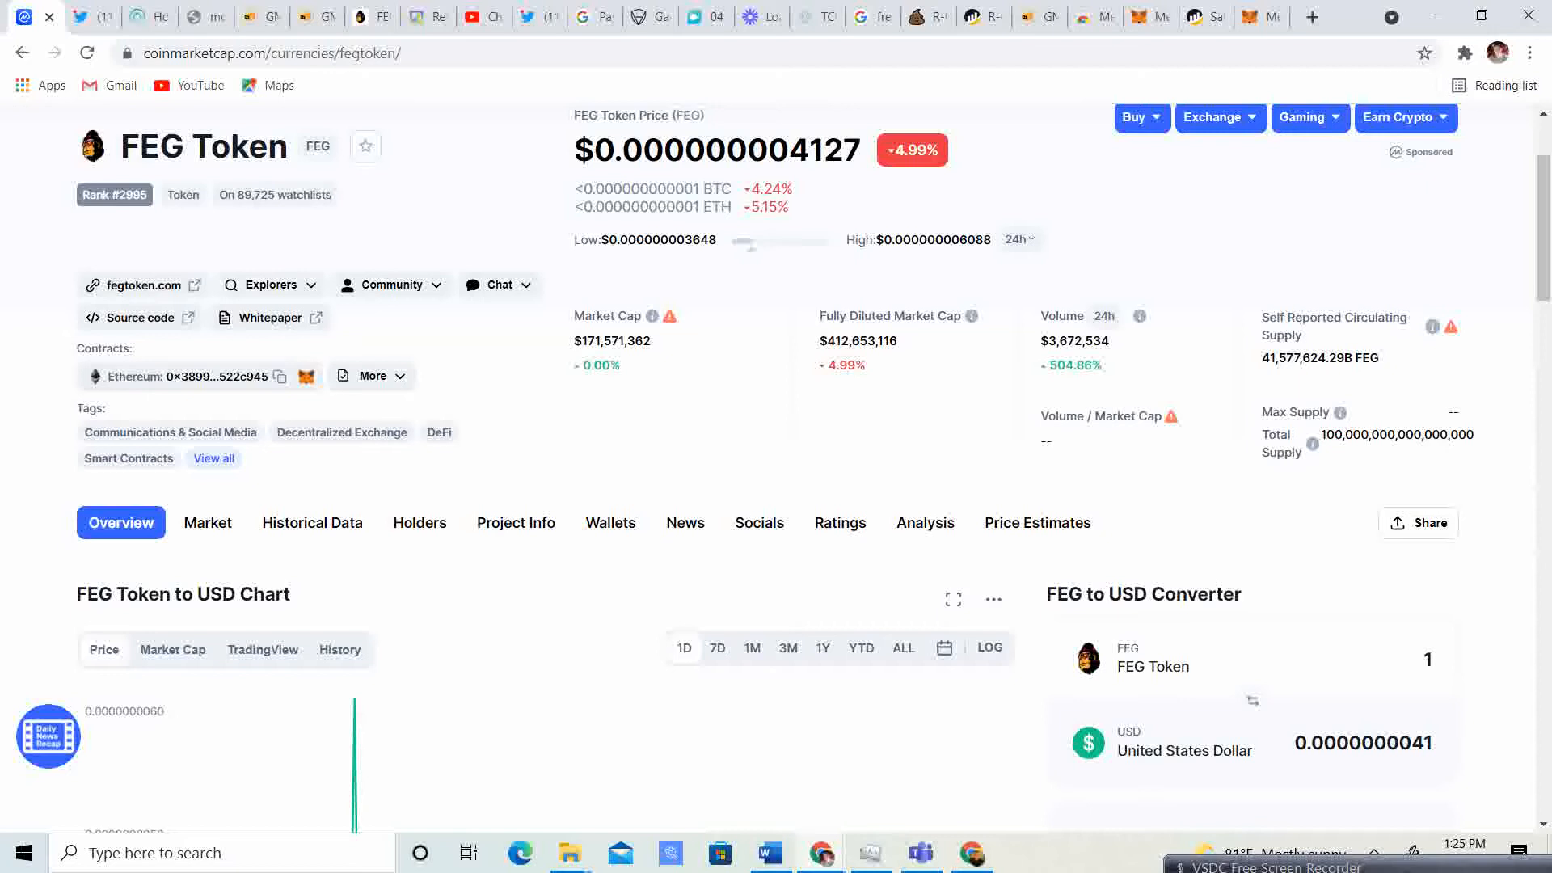
- Show FEG Token's Market section and scroll through its exchanges and trading pairs
click(207, 523)
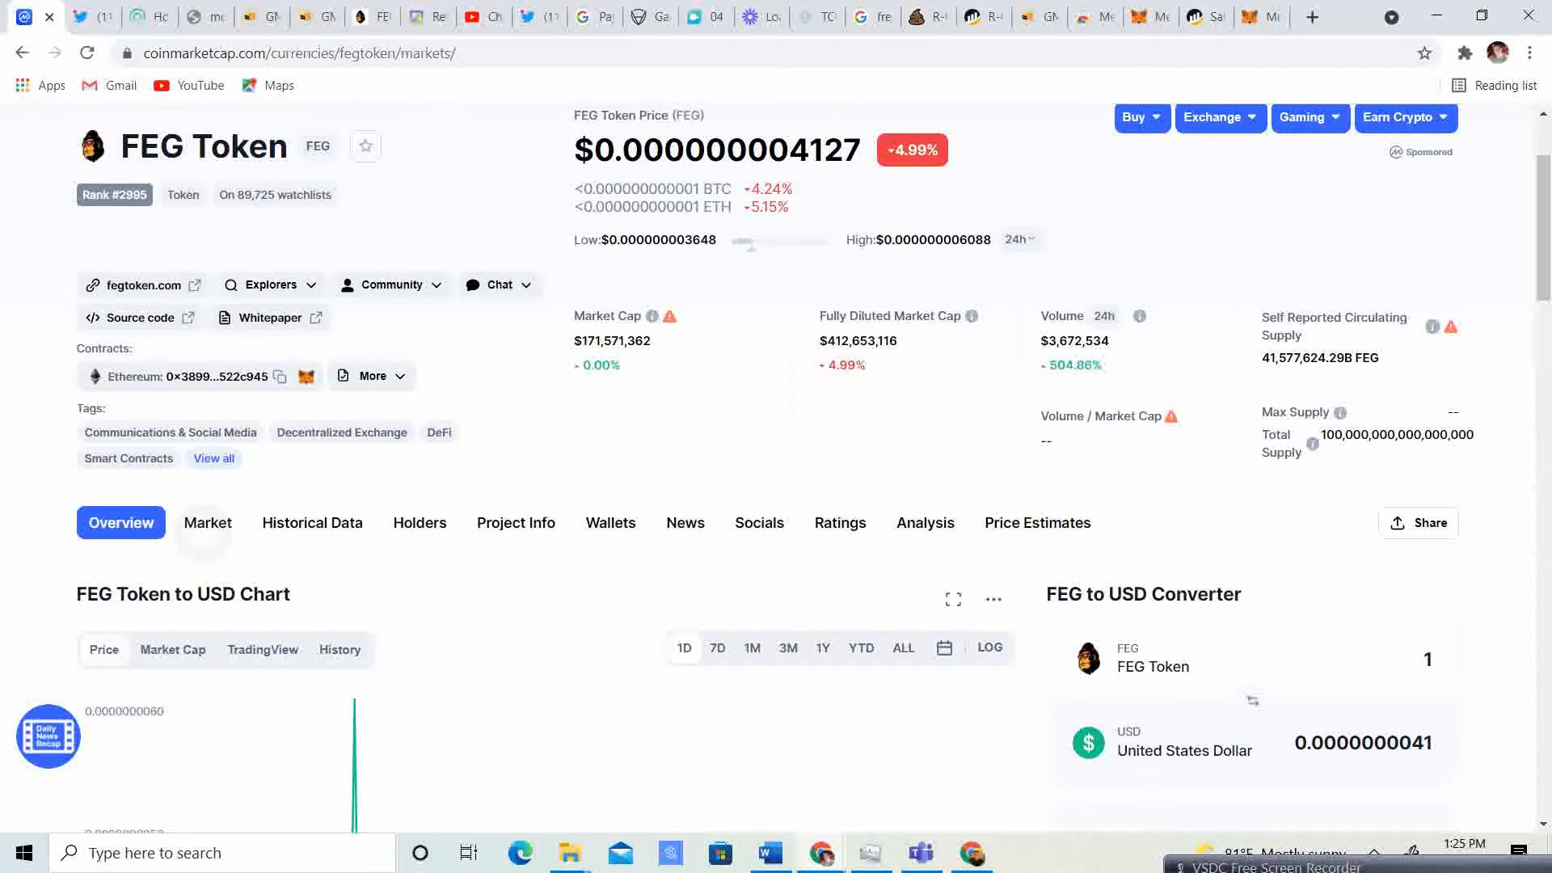
click(207, 523)
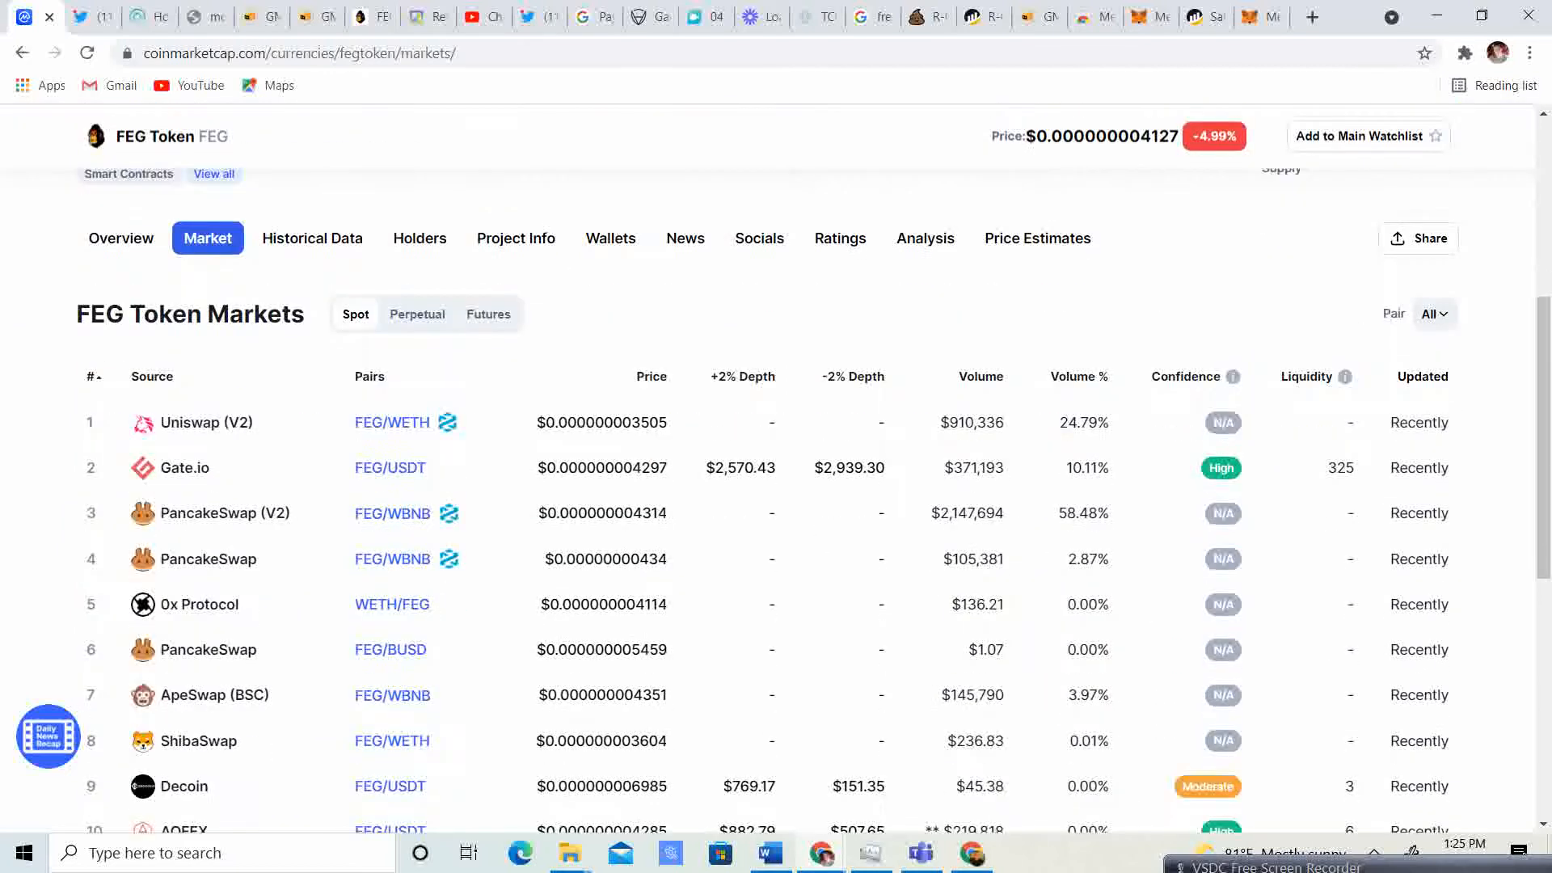
scroll(down, 3)
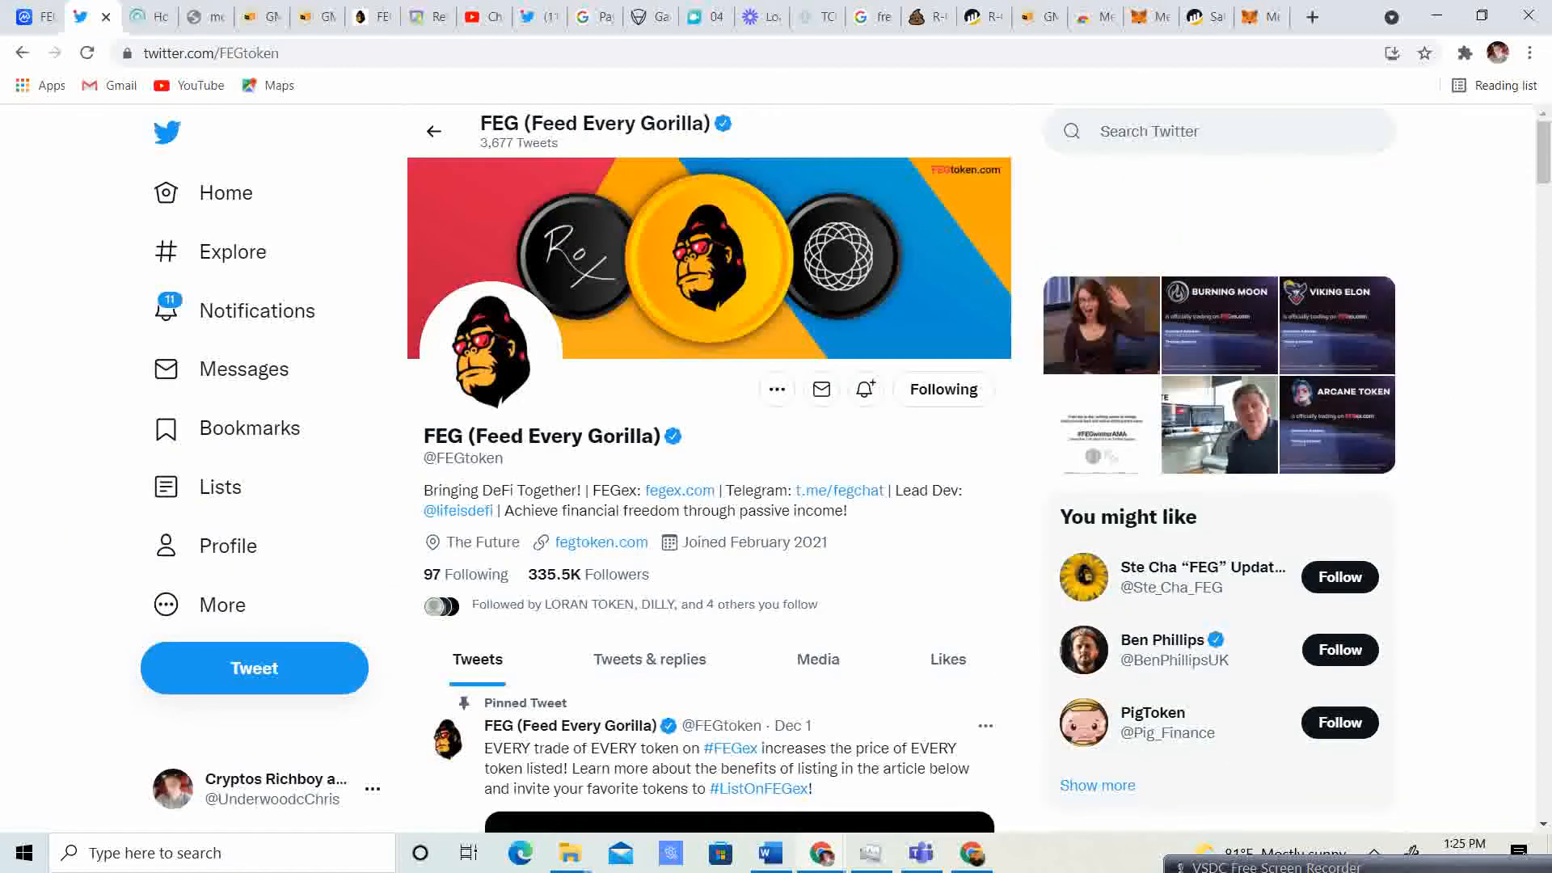
scroll(down, 3)
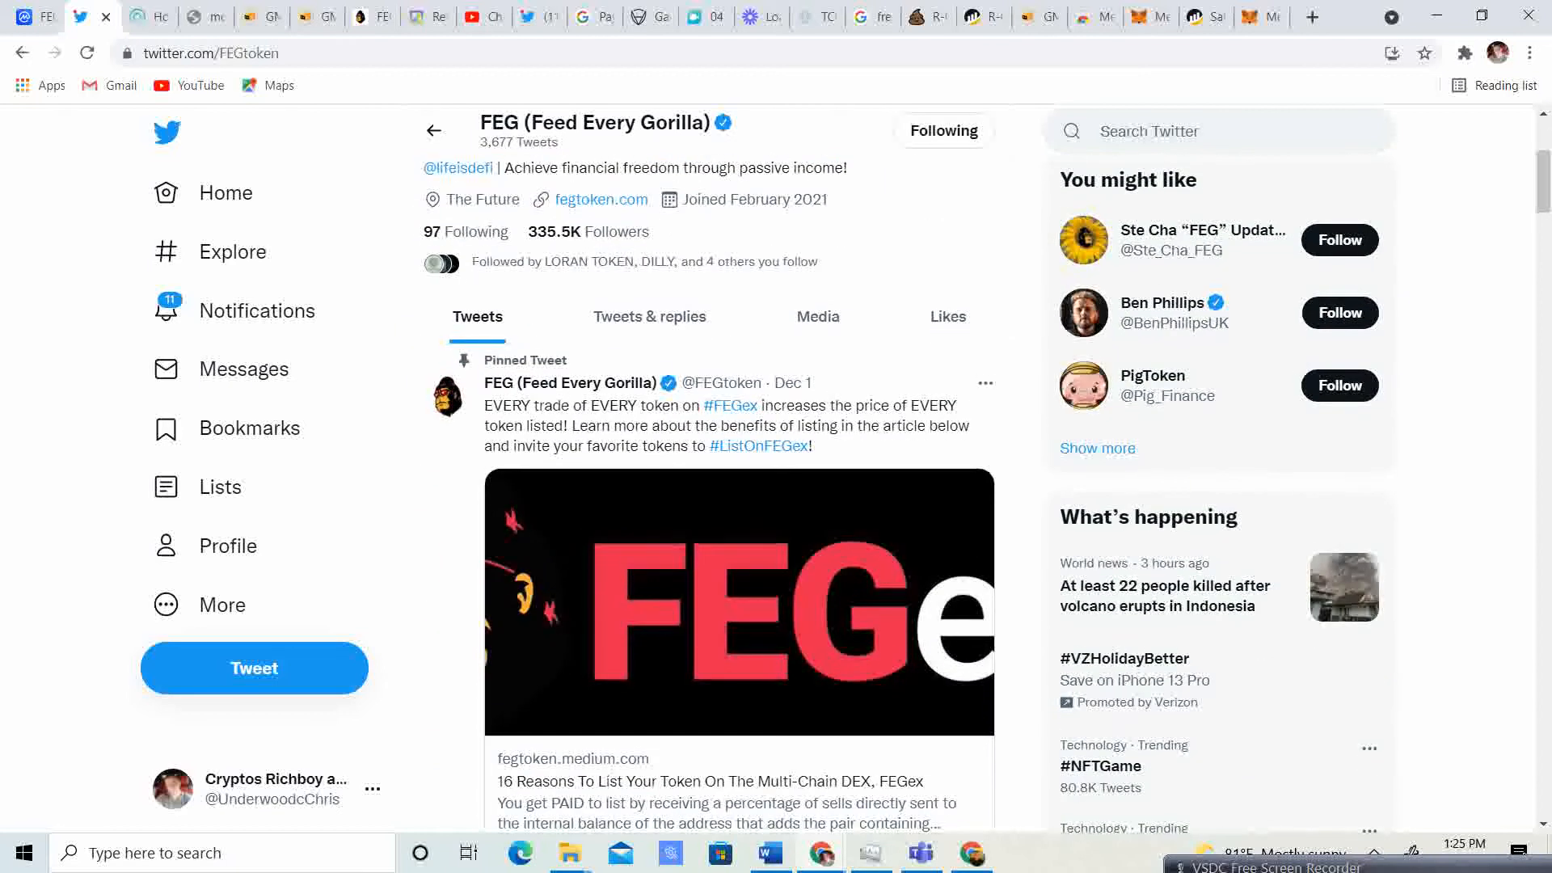
scroll(down, 3)
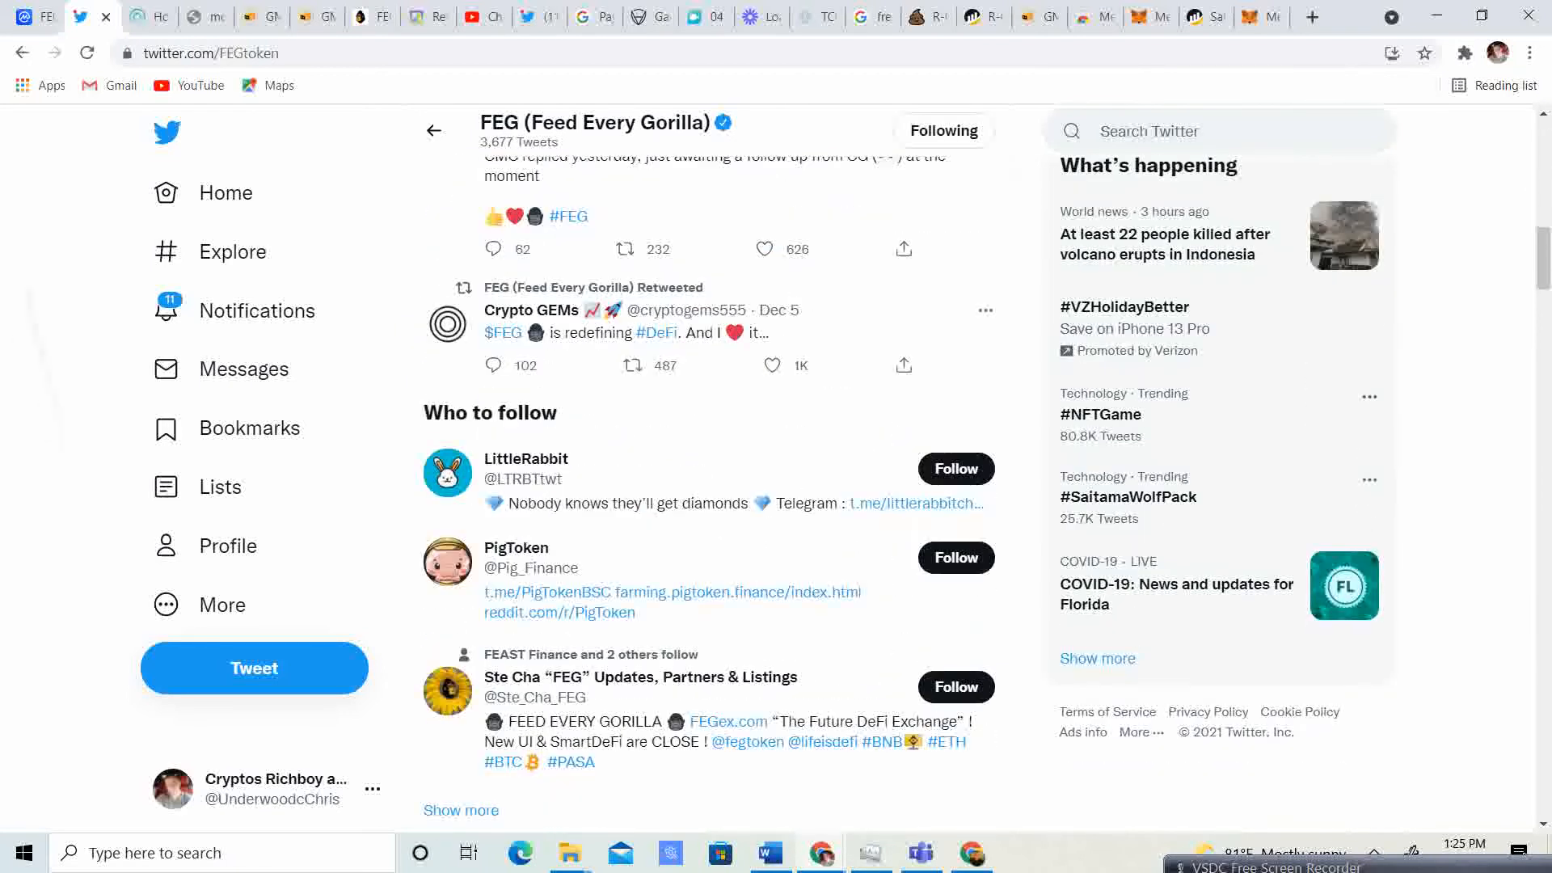
scroll(down, 3)
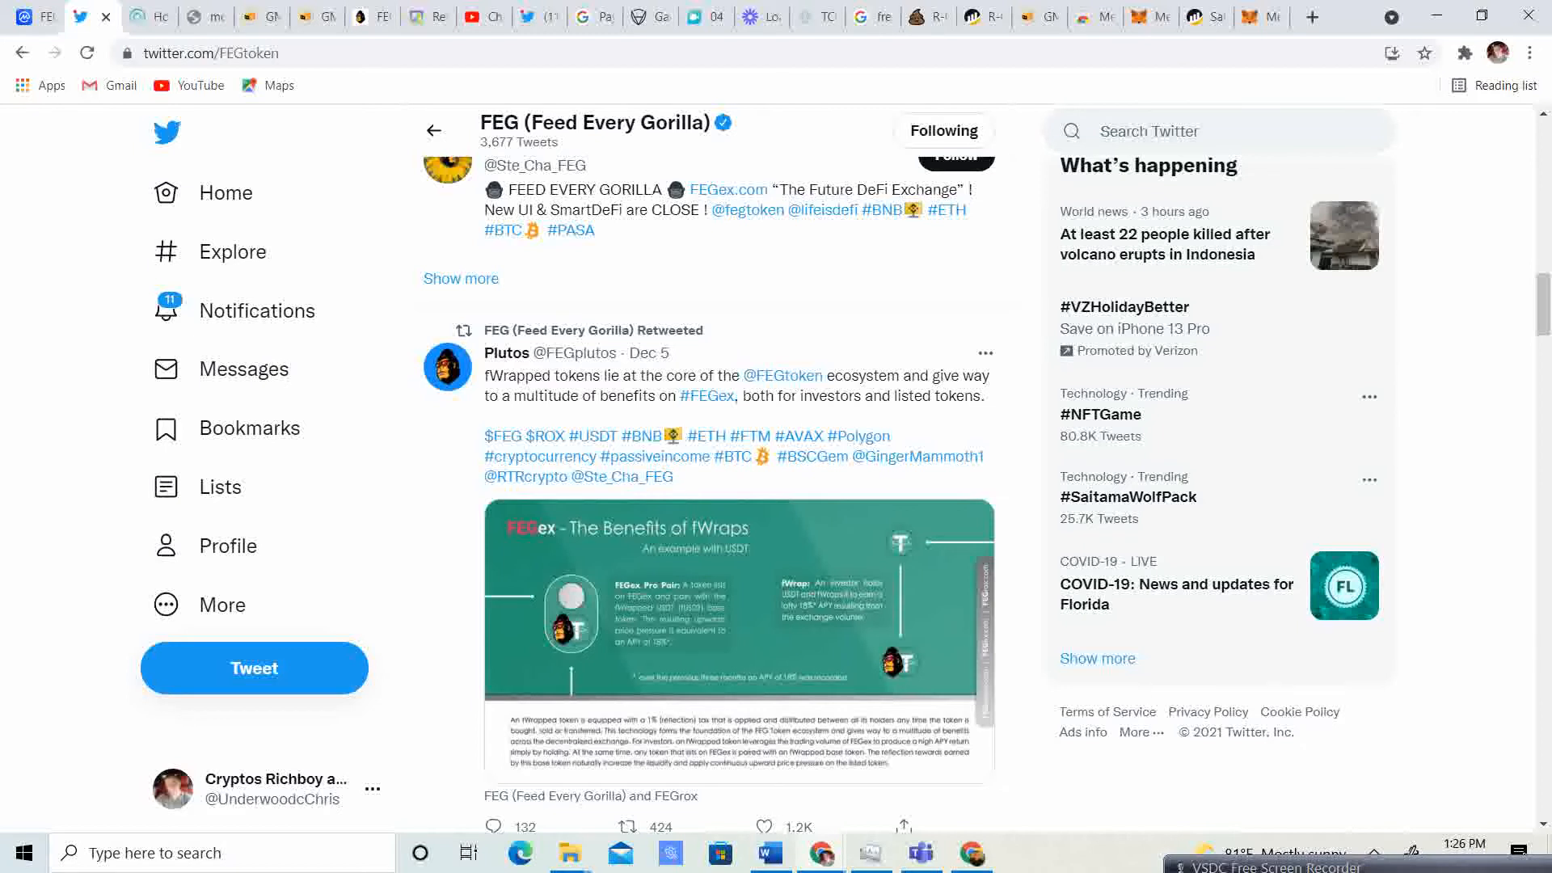
- Enlarge the Benefits of fWraps image from the Plutos retweet
click(738, 613)
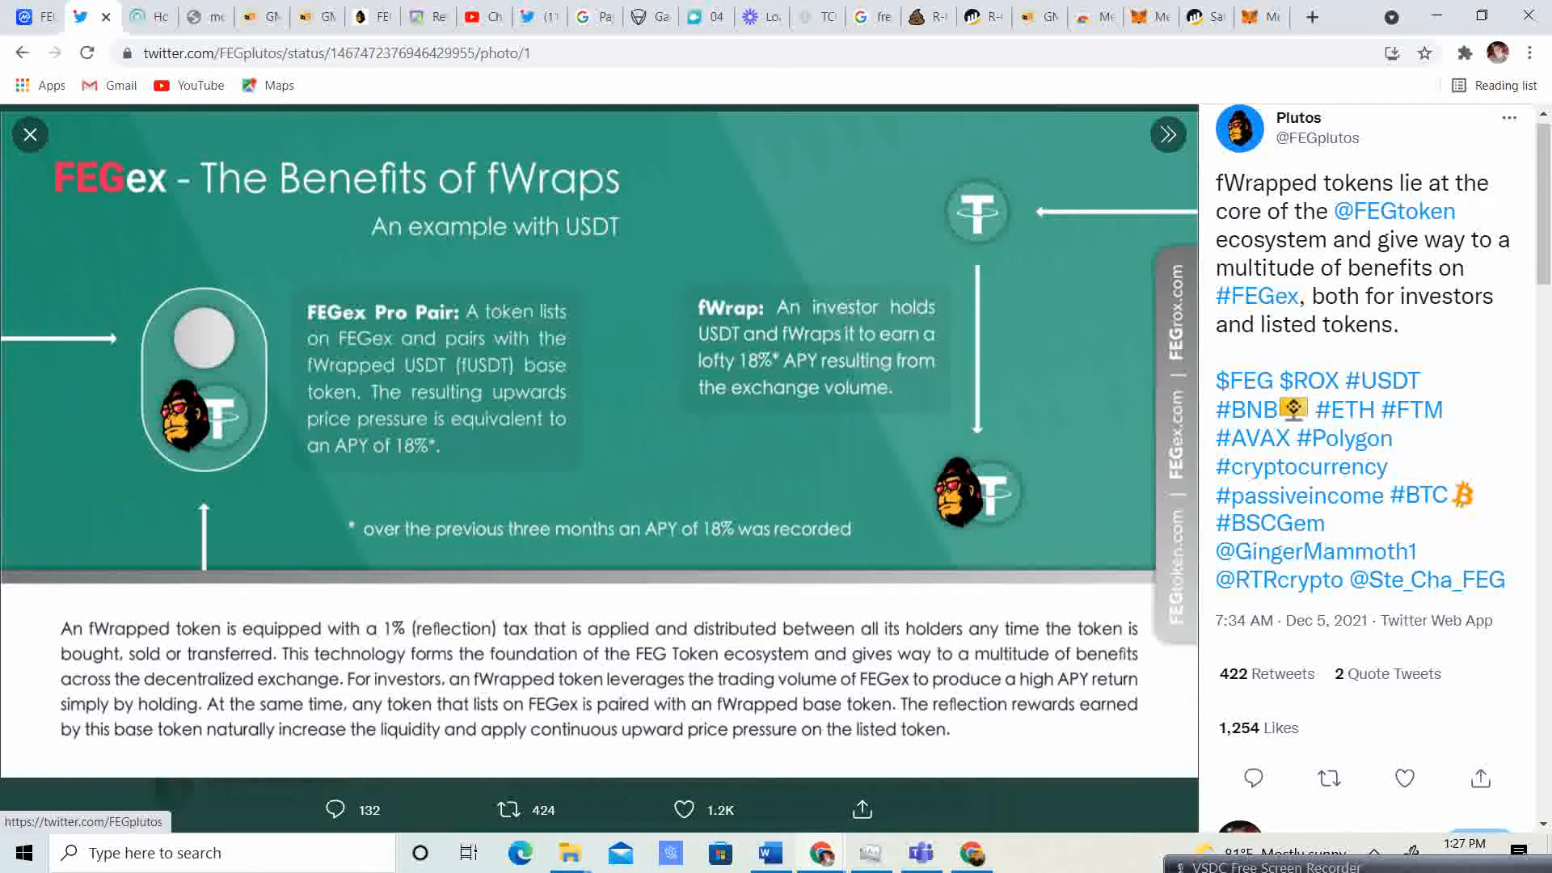
- Close the fWraps graphic and scroll down to the Dec 4 tweets and Crypto Rico retweet
click(30, 133)
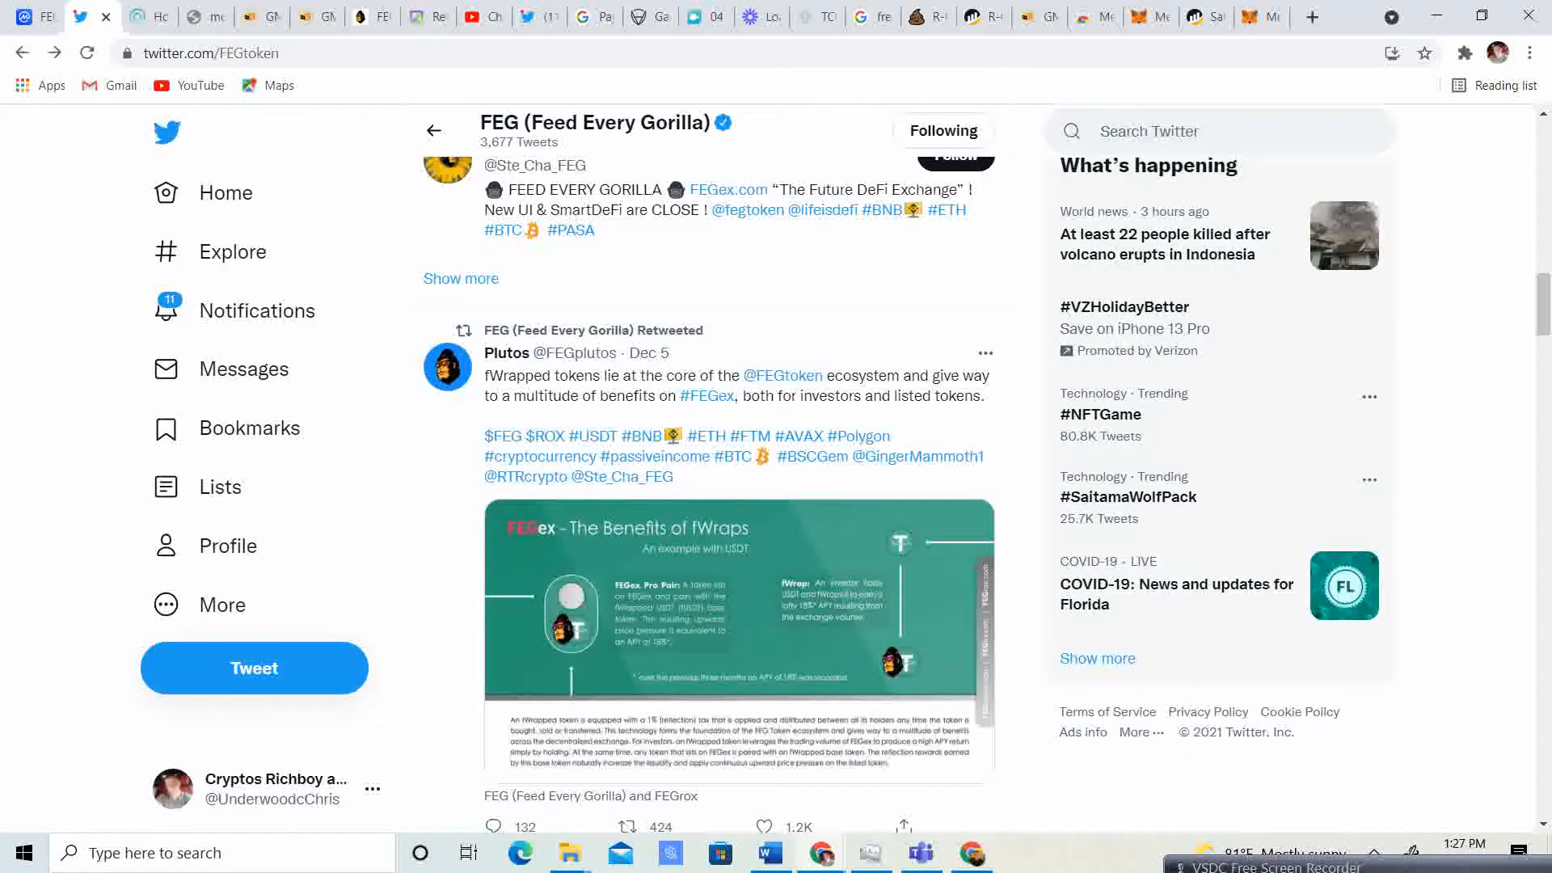
scroll(down, 3)
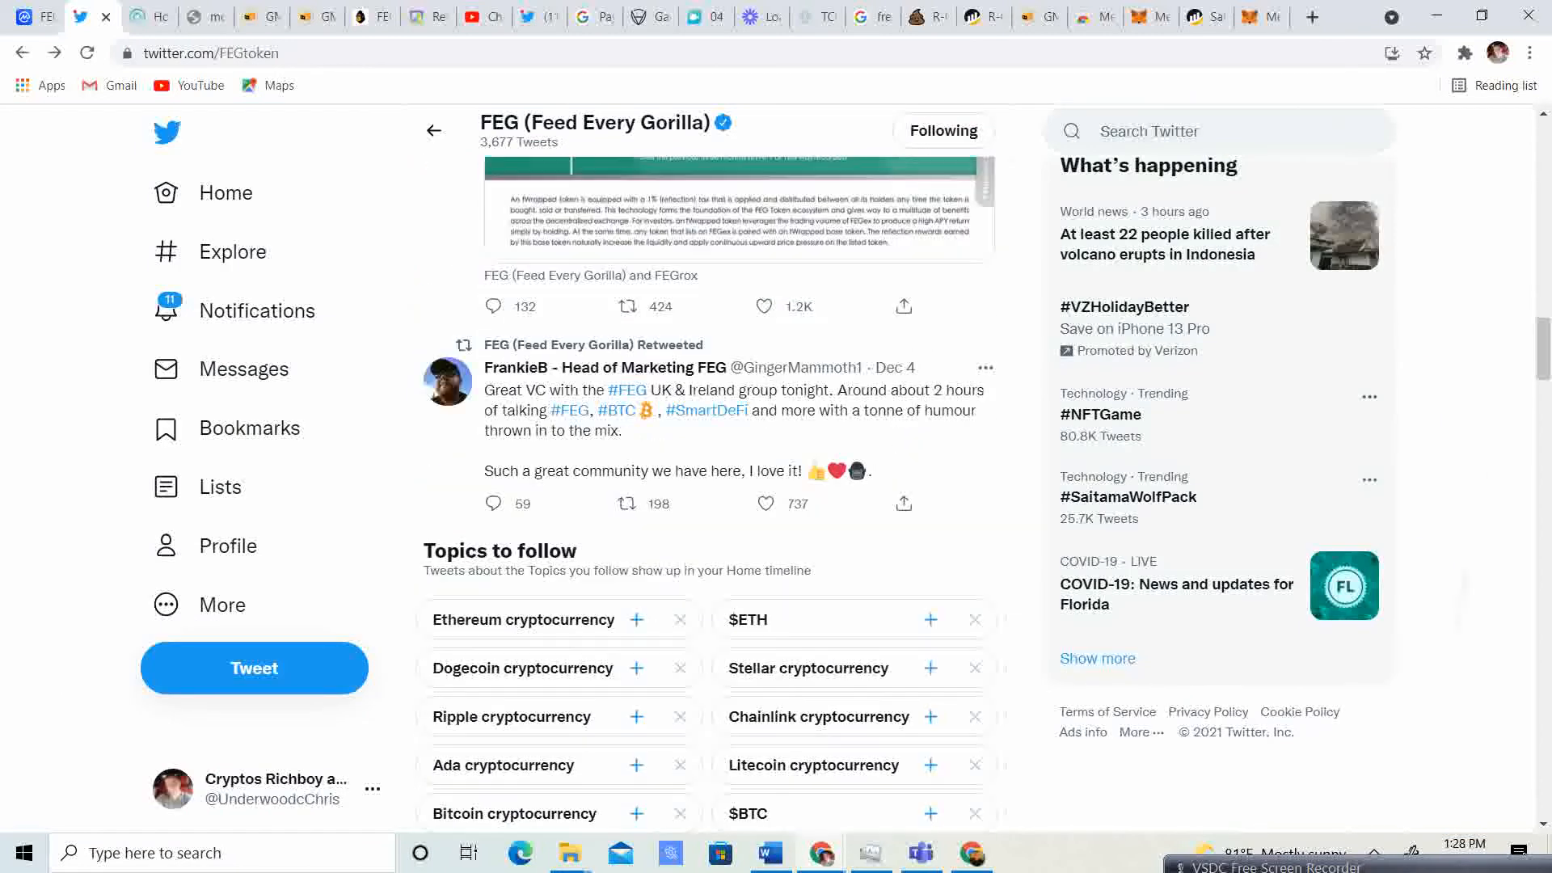
scroll(down, 3)
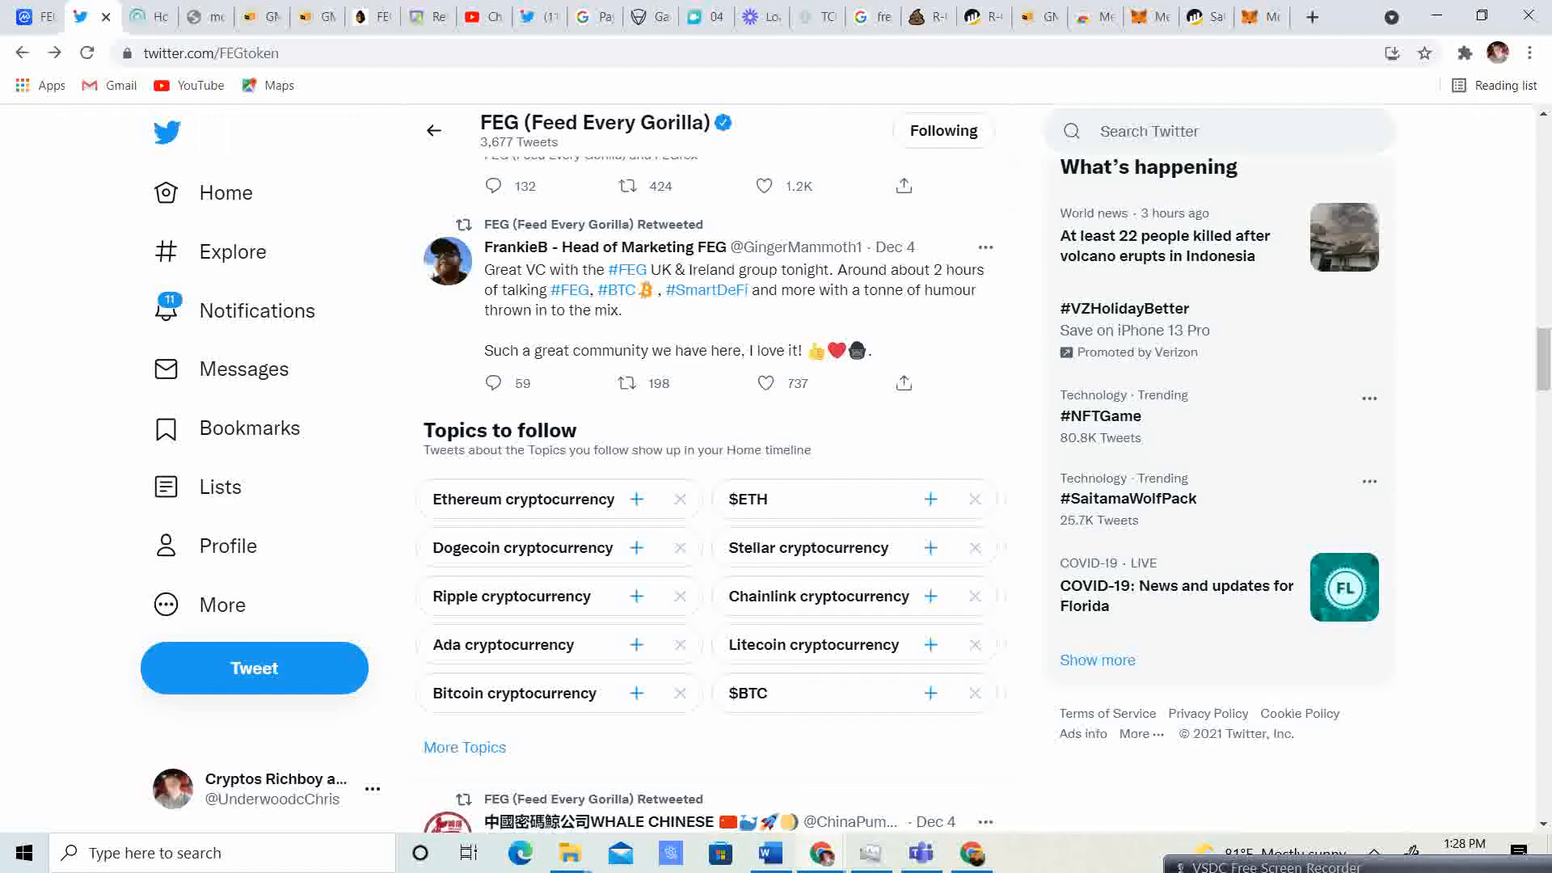
scroll(up, 3)
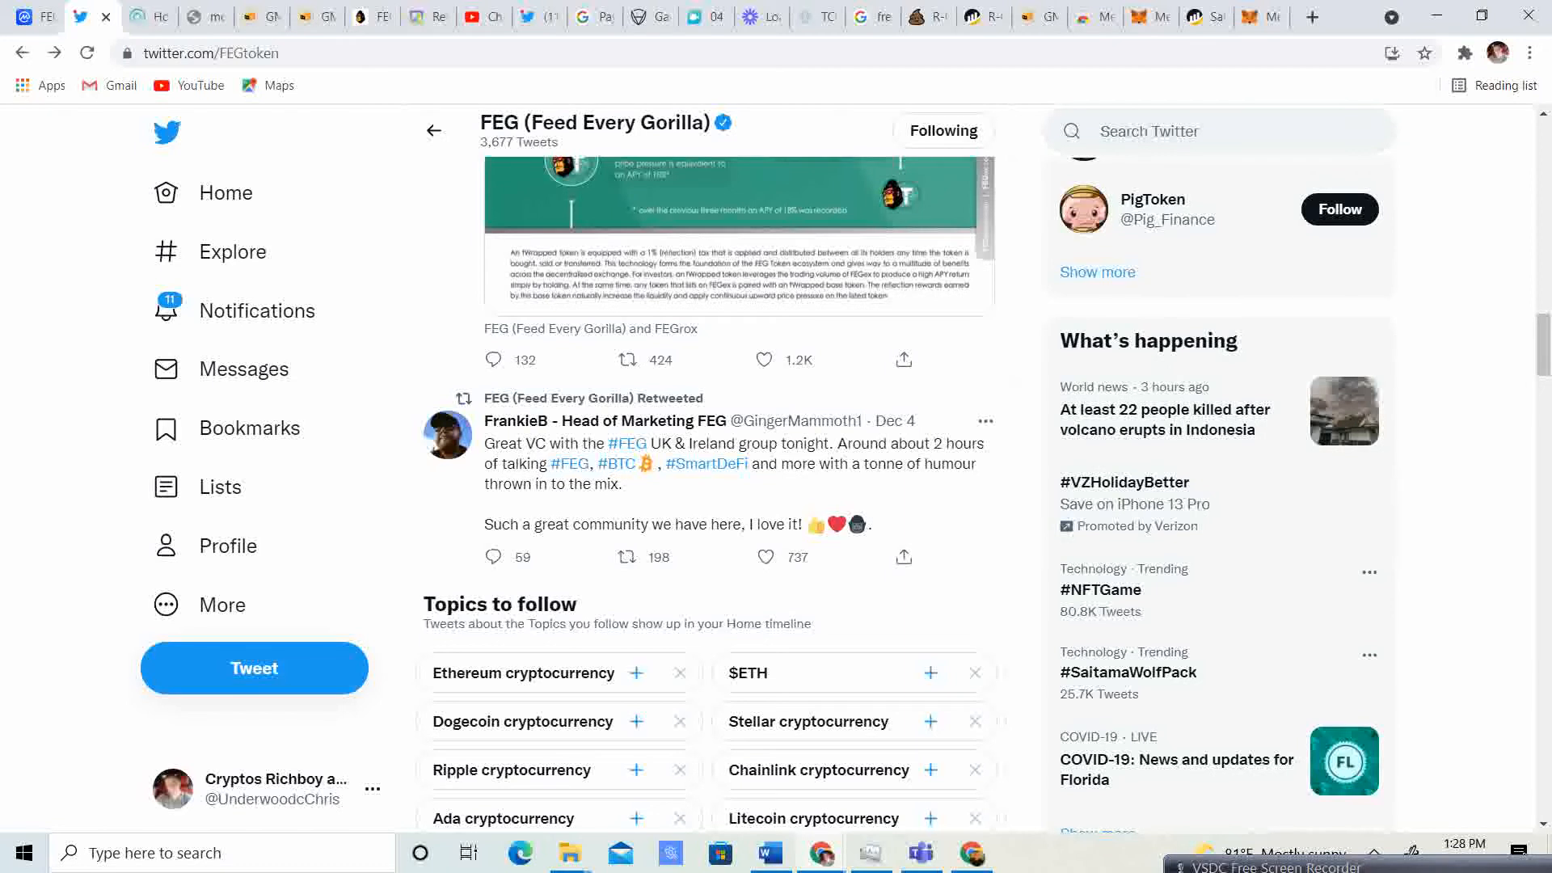
scroll(down, 3)
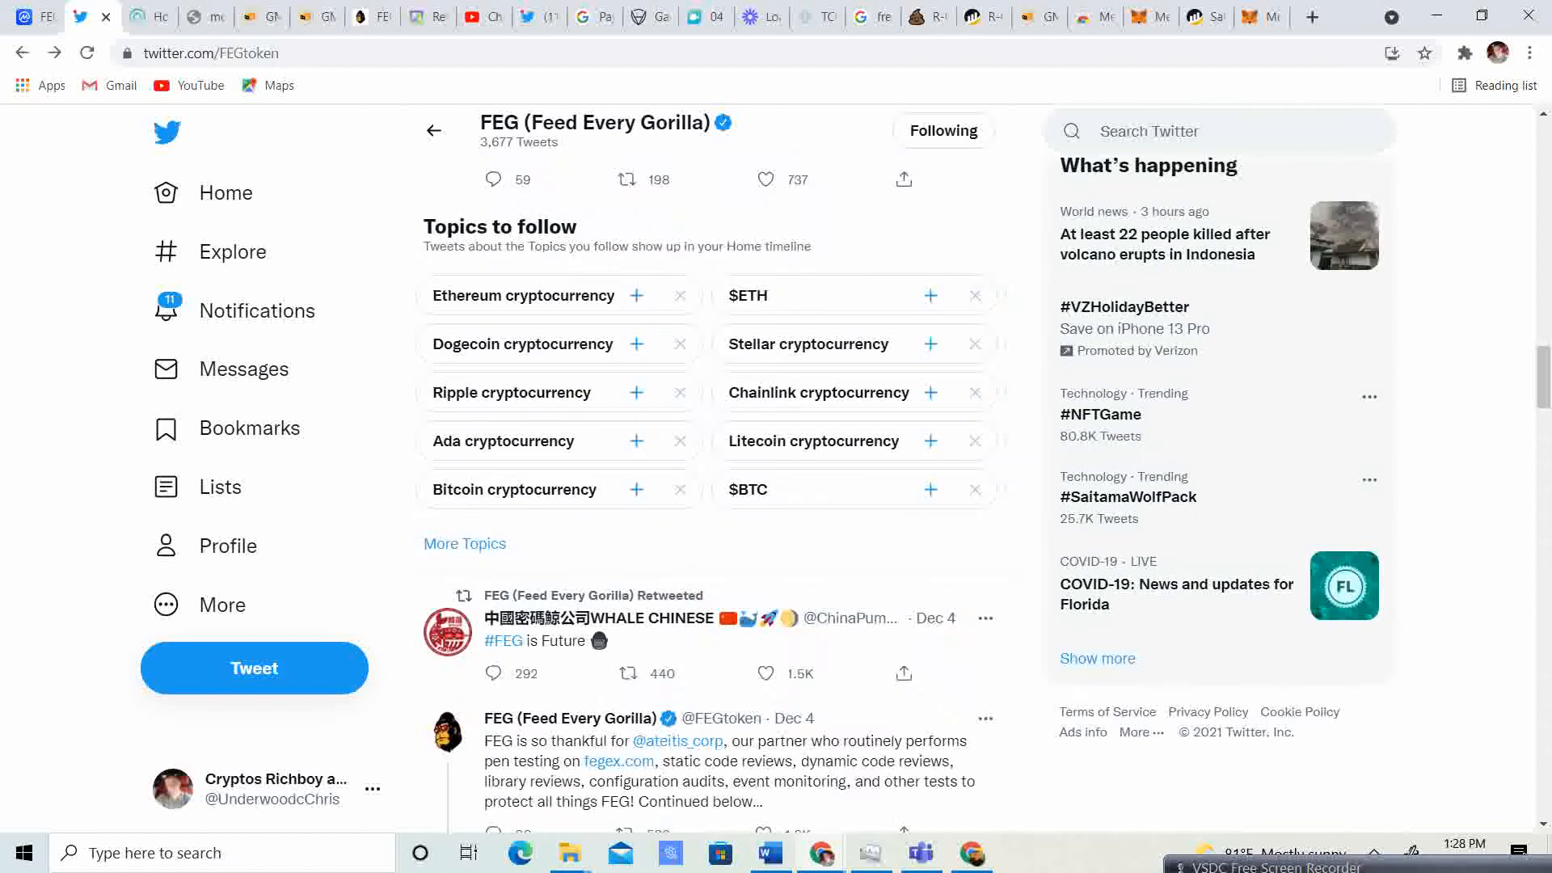
scroll(down, 3)
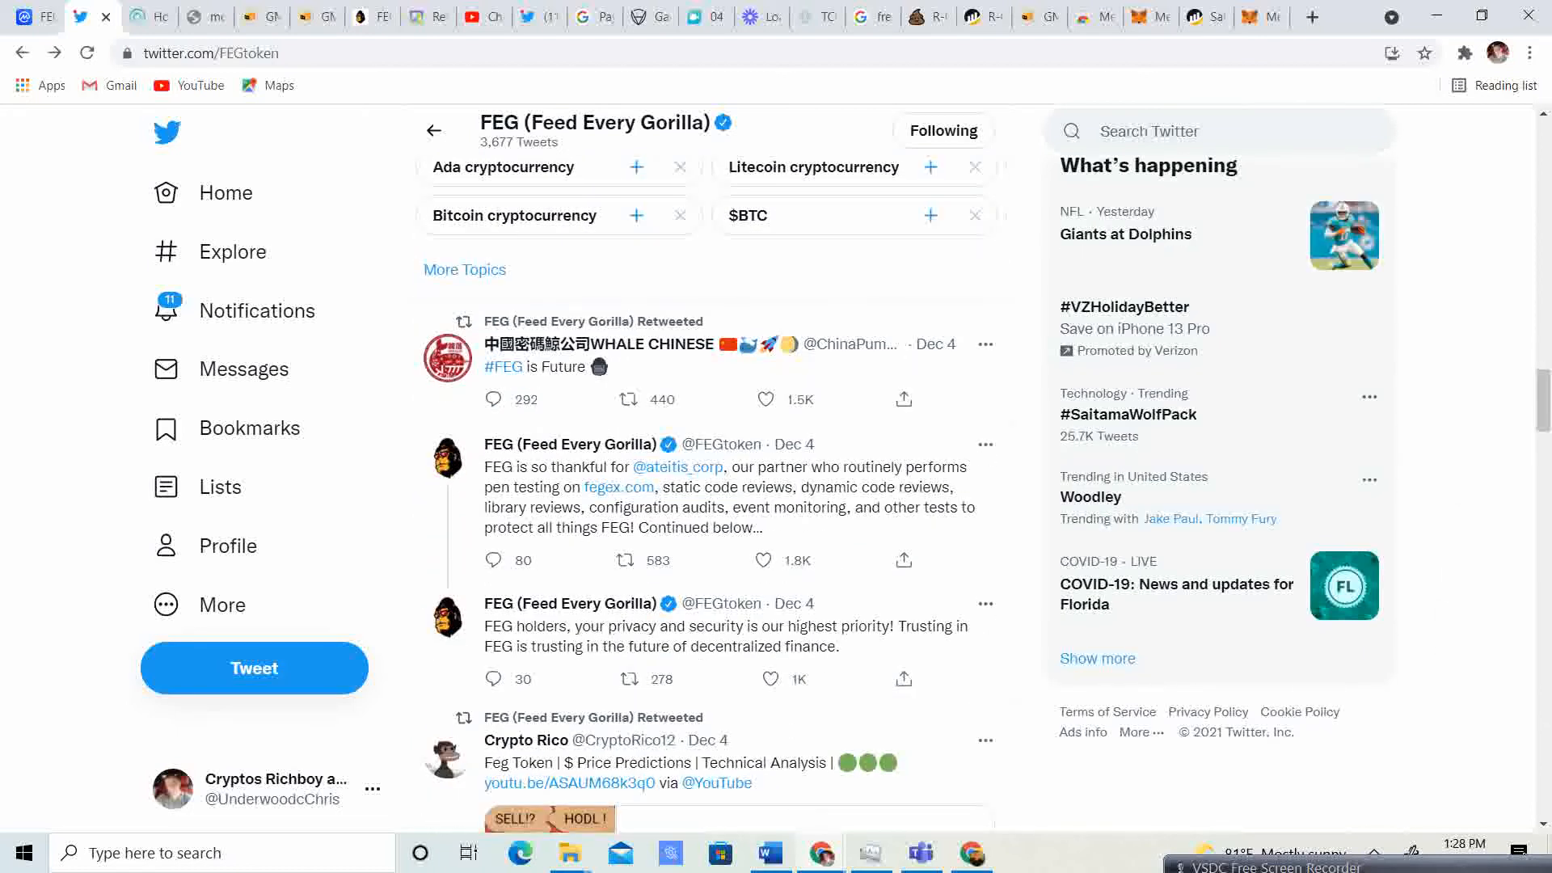
scroll(down, 3)
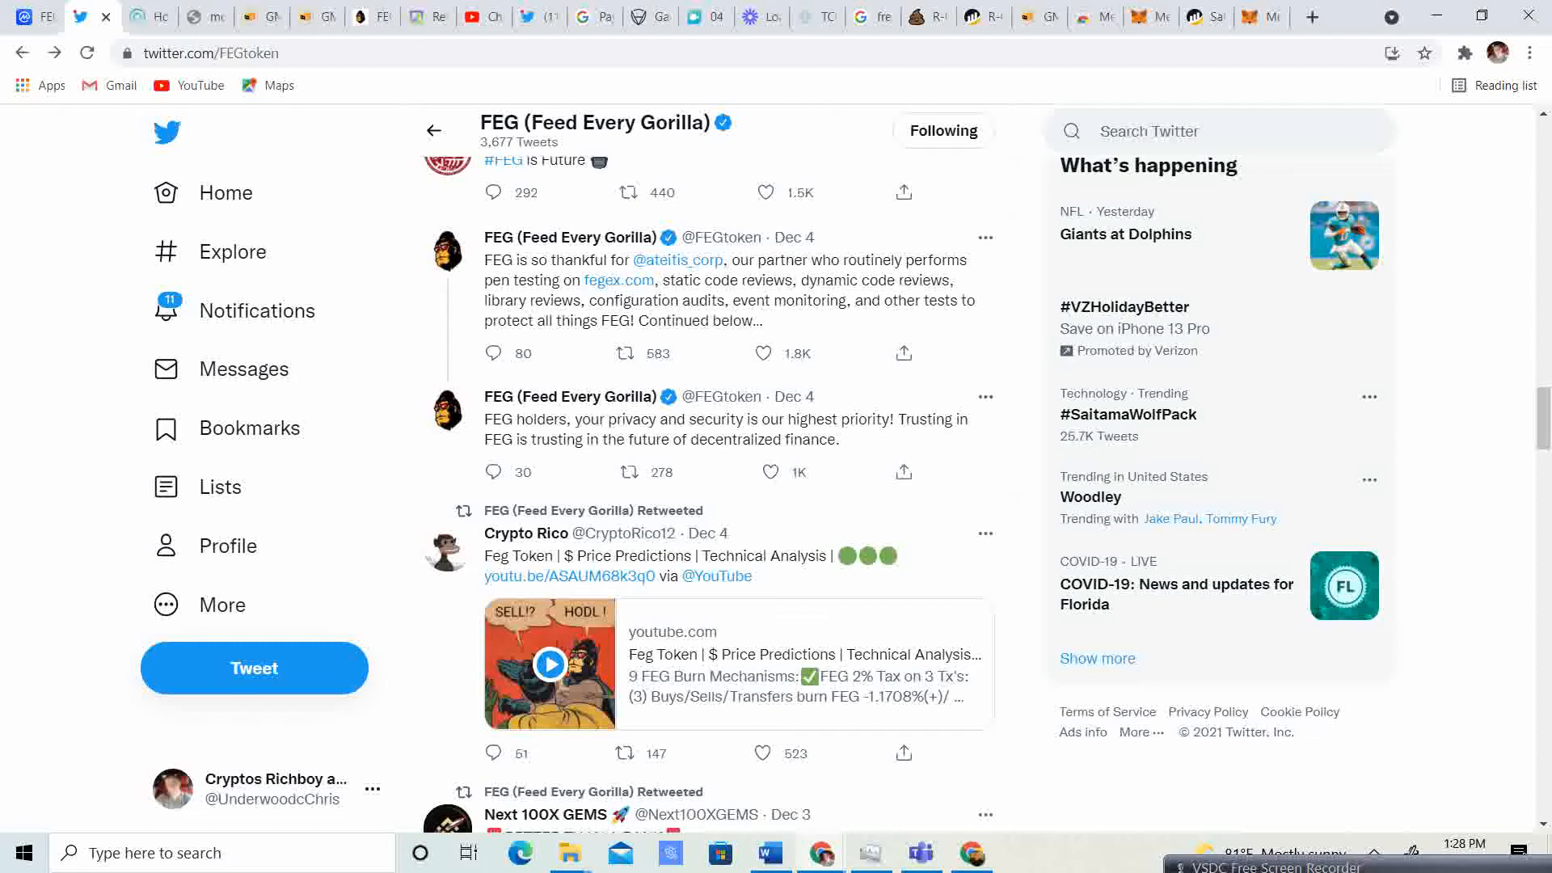
scroll(down, 3)
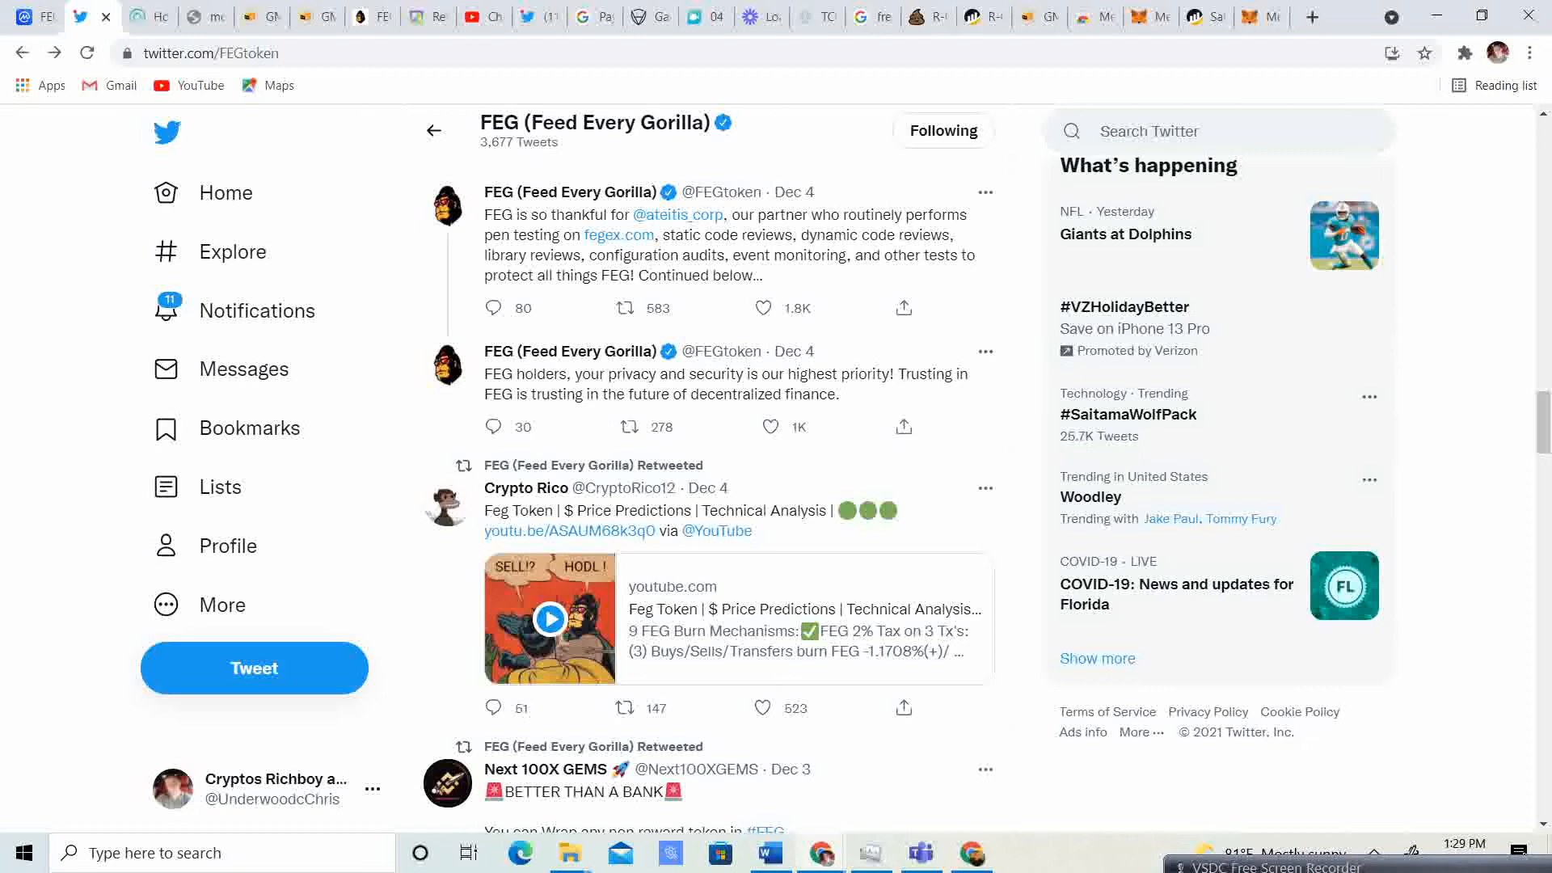
- Scroll up while returning to CoinMarketCap's FEG Token Market section
scroll(up, 3)
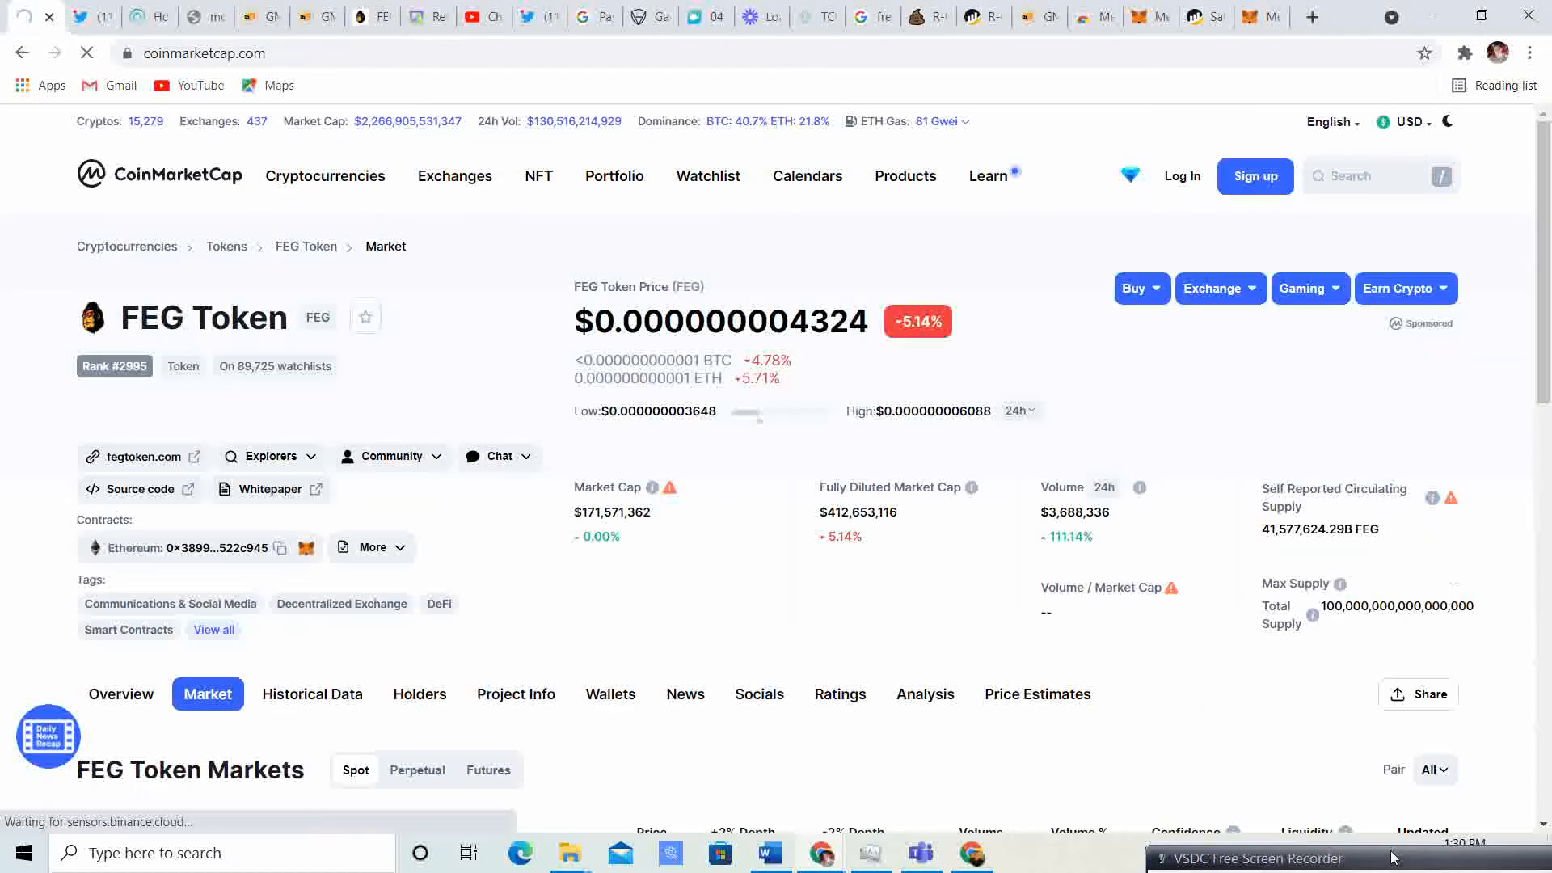
- Browse the CoinMarketCap homepage prices table, then return to FEG's Twitter tab
click(159, 176)
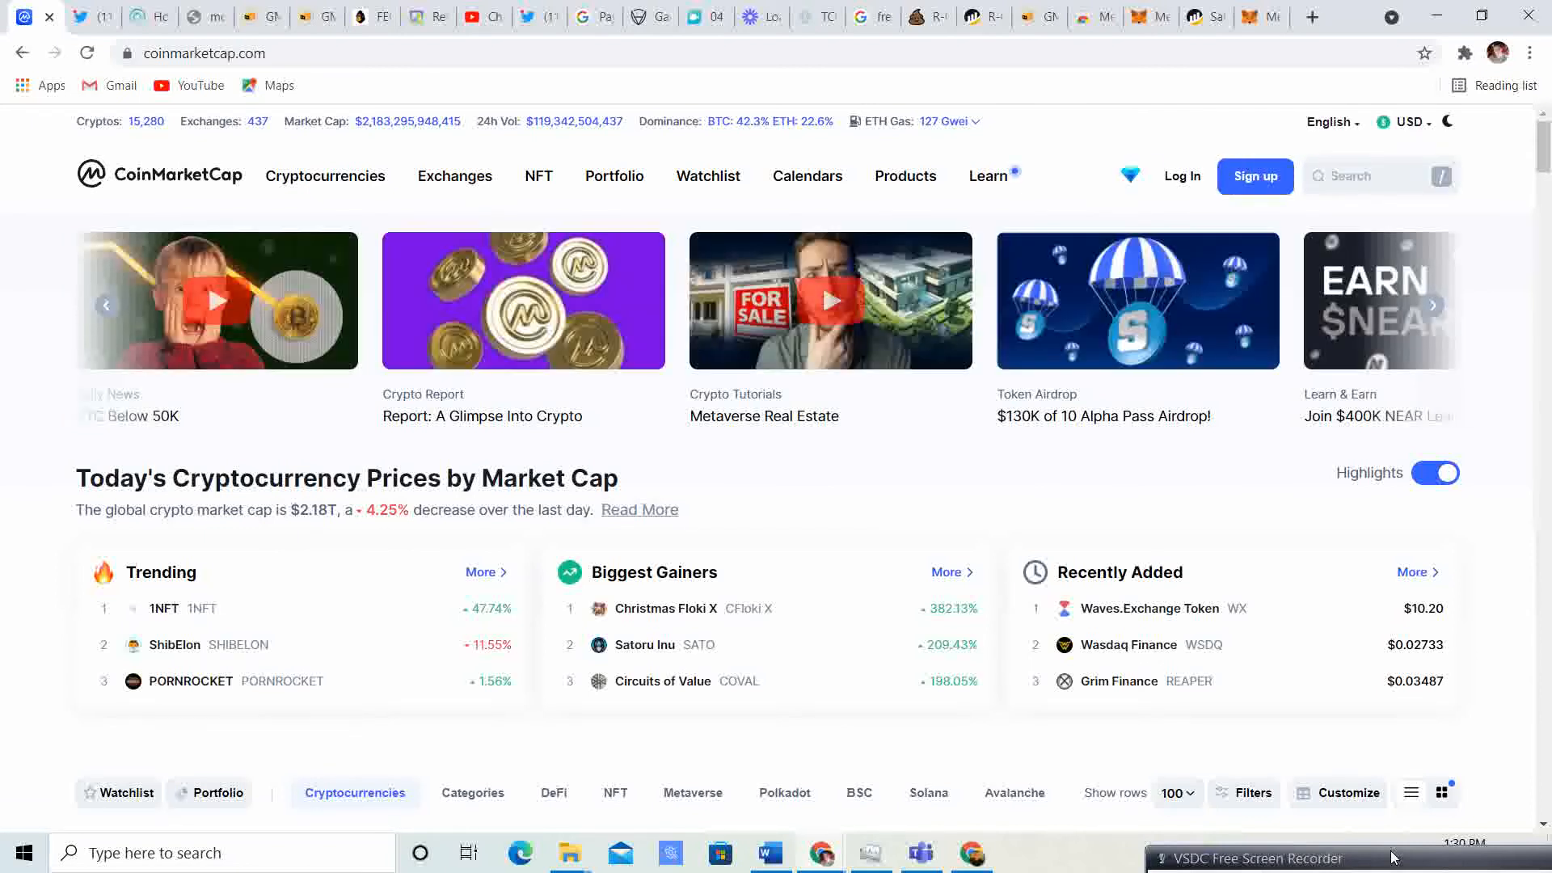
scroll(down, 3)
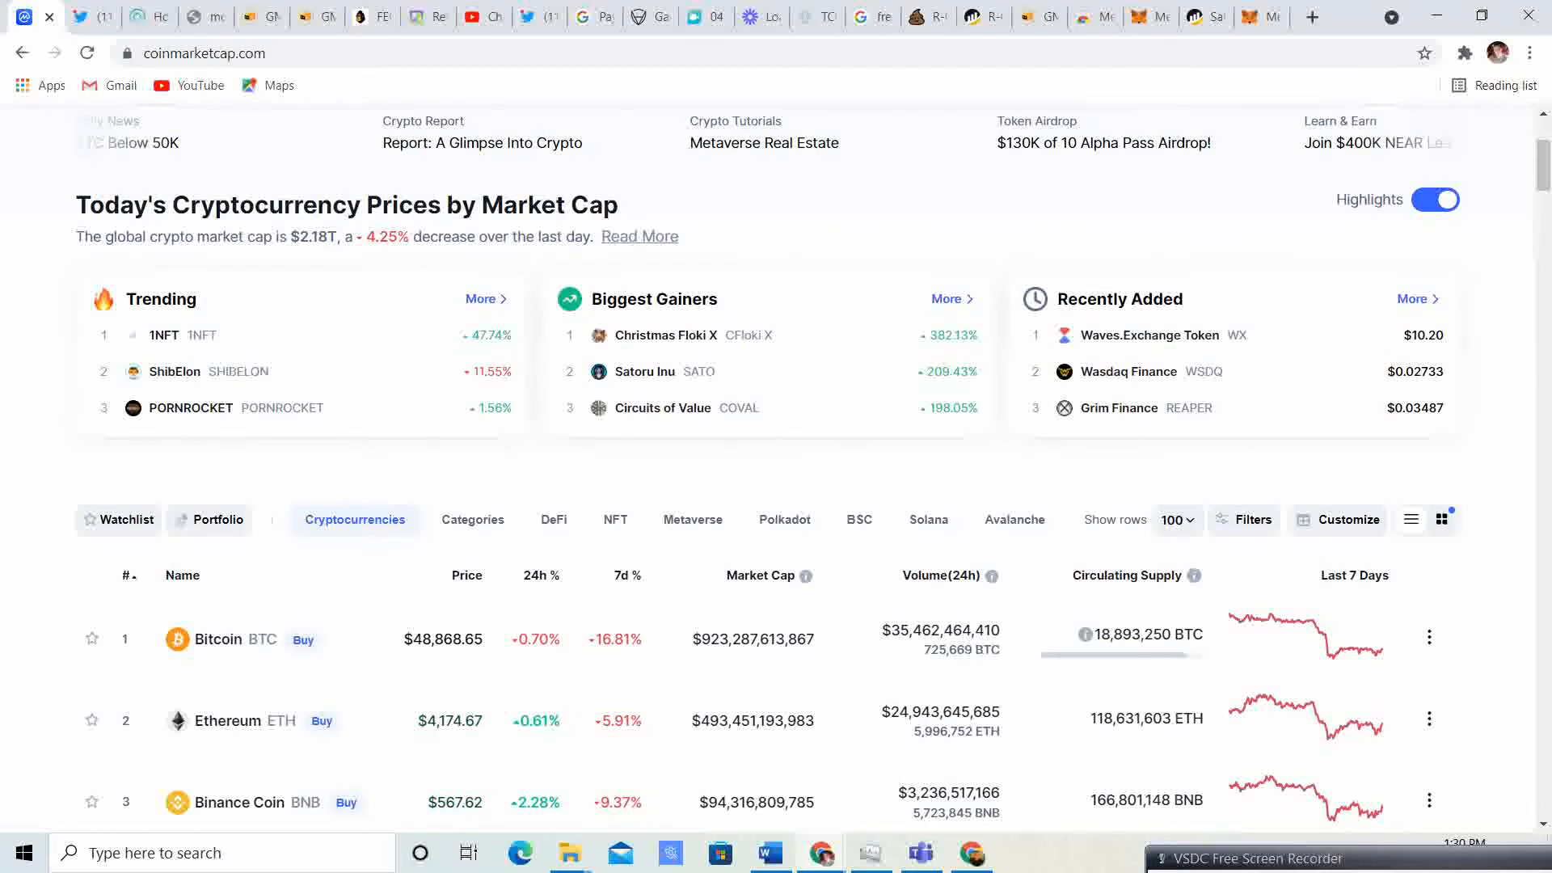
scroll(down, 3)
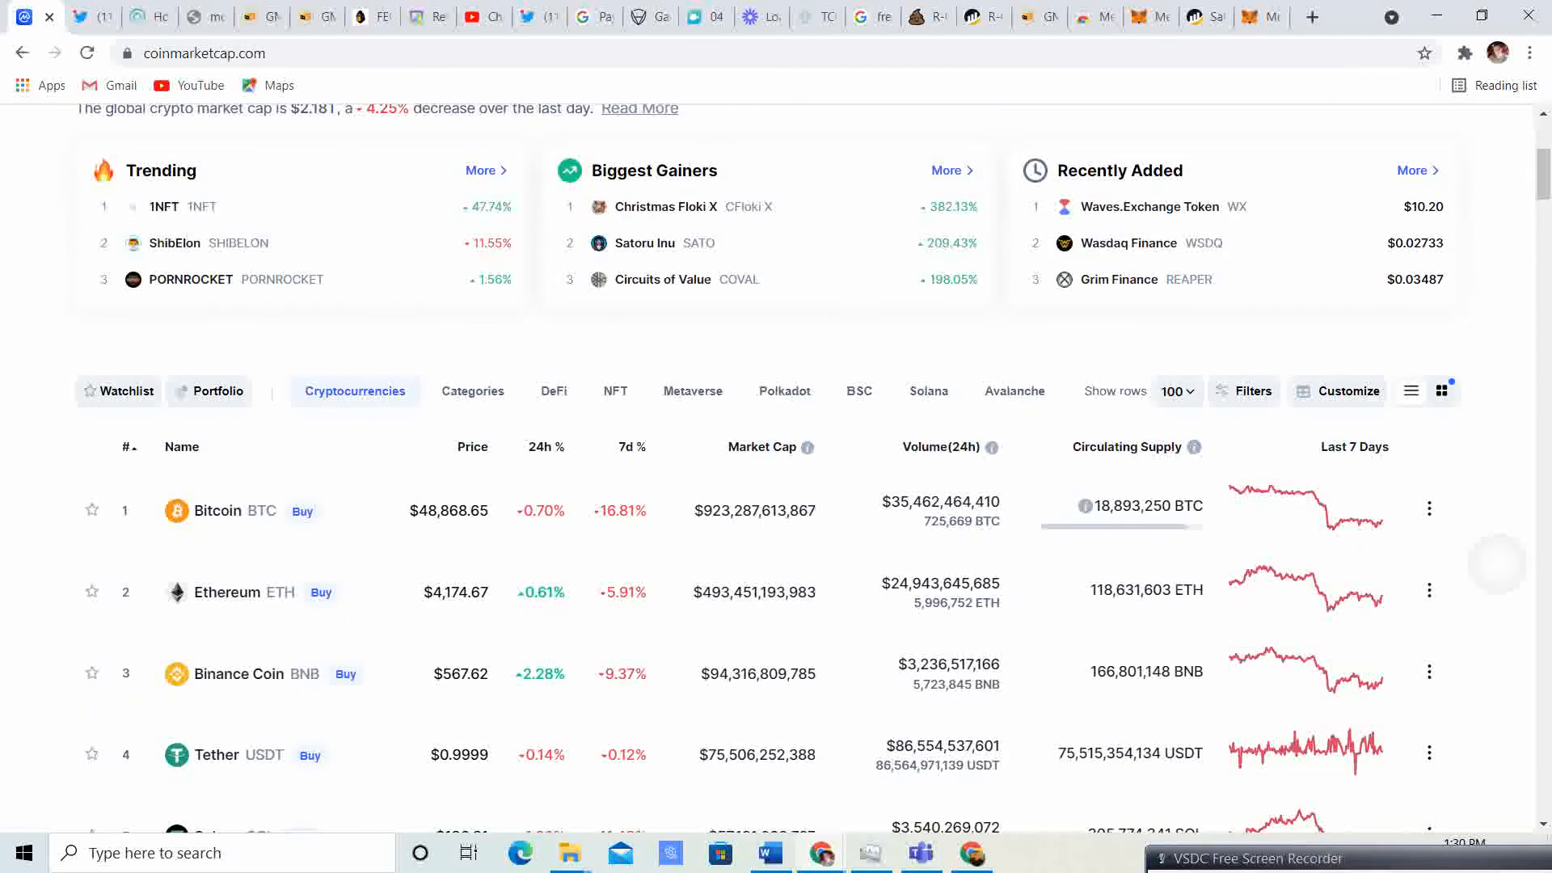
scroll(up, 3)
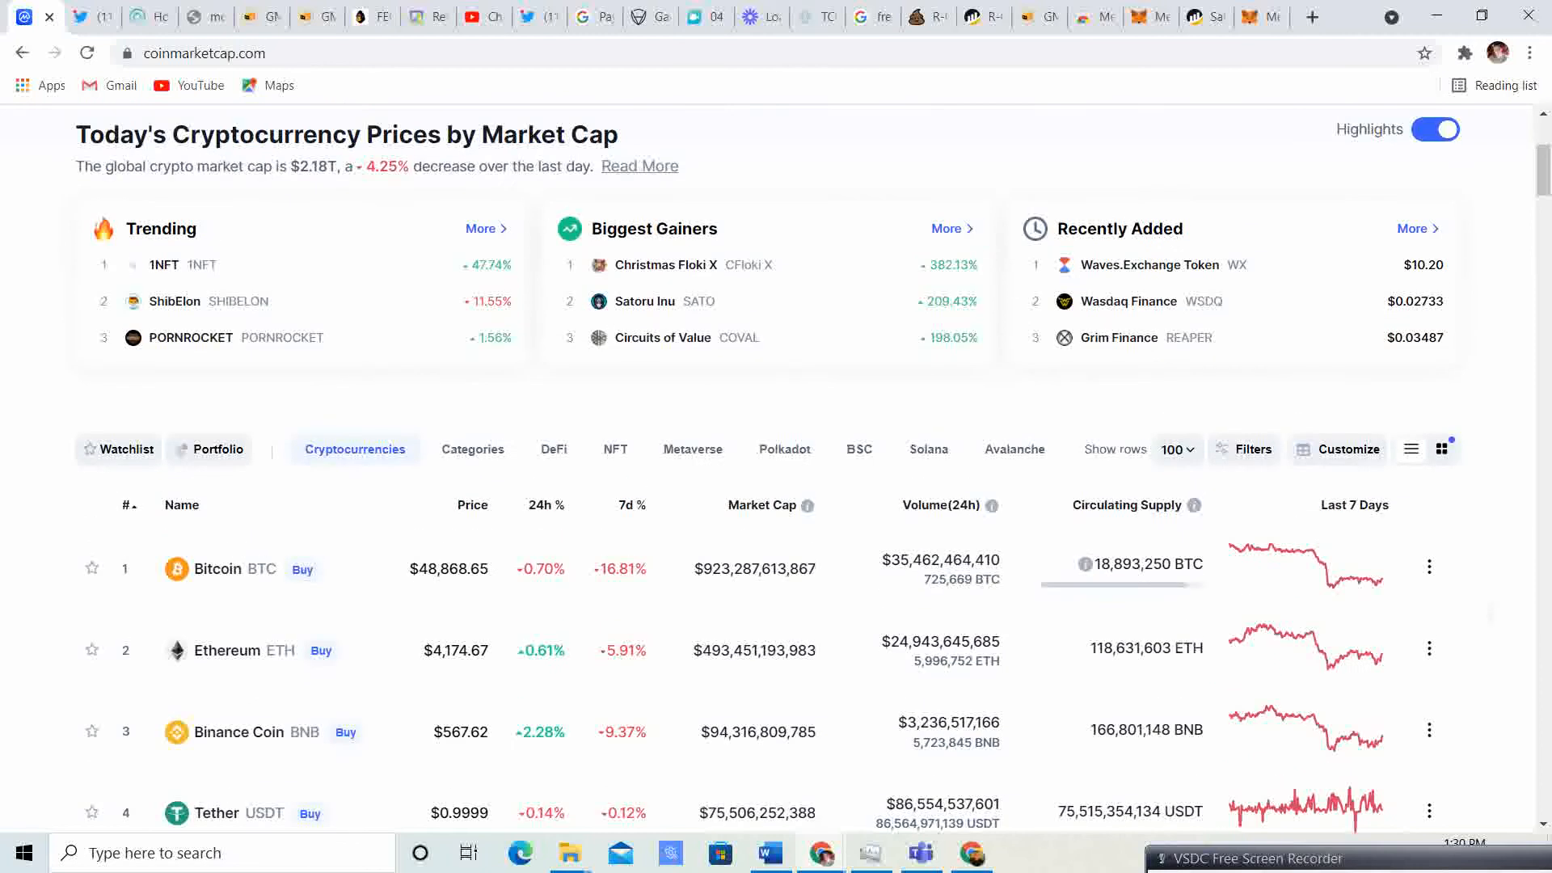
click(91, 17)
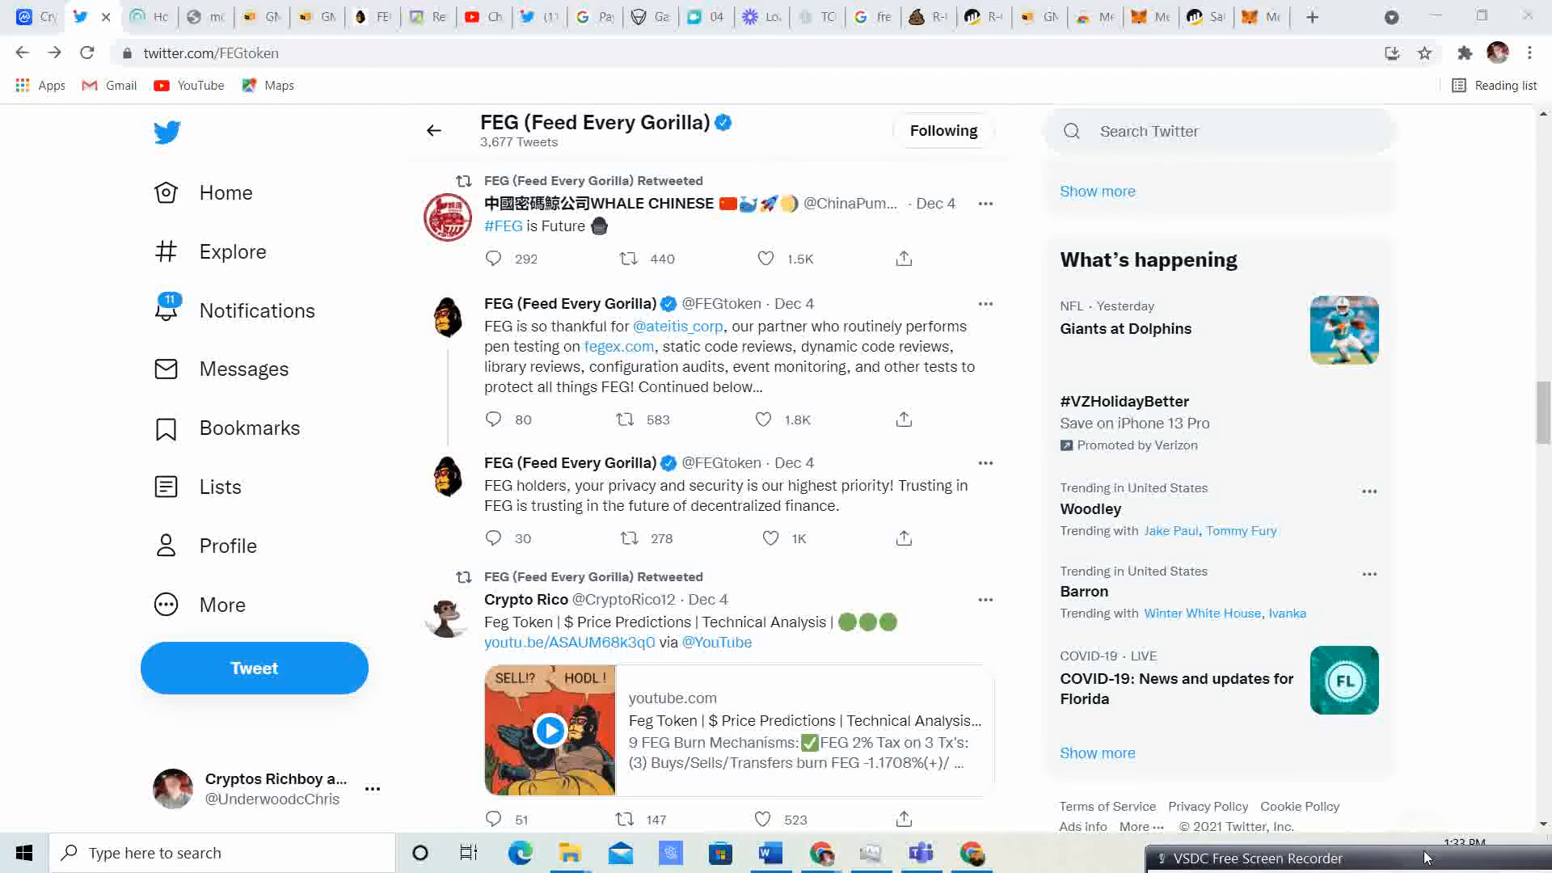
- Scroll FEG's timeline back to the profile header with bio and pinned FEGex tweet
click(1257, 858)
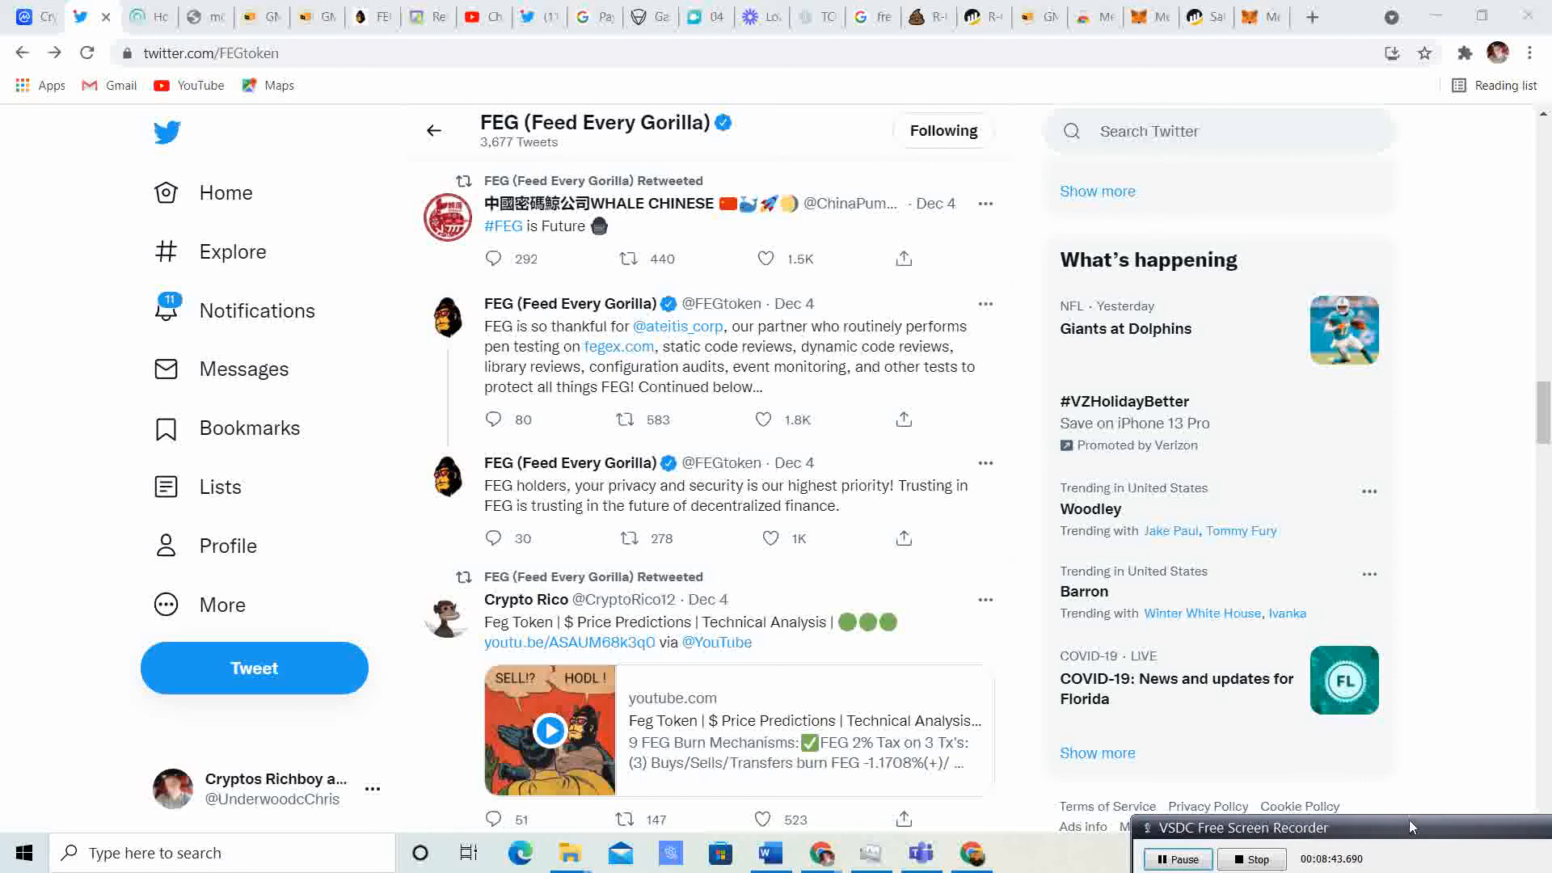
scroll(down, 3)
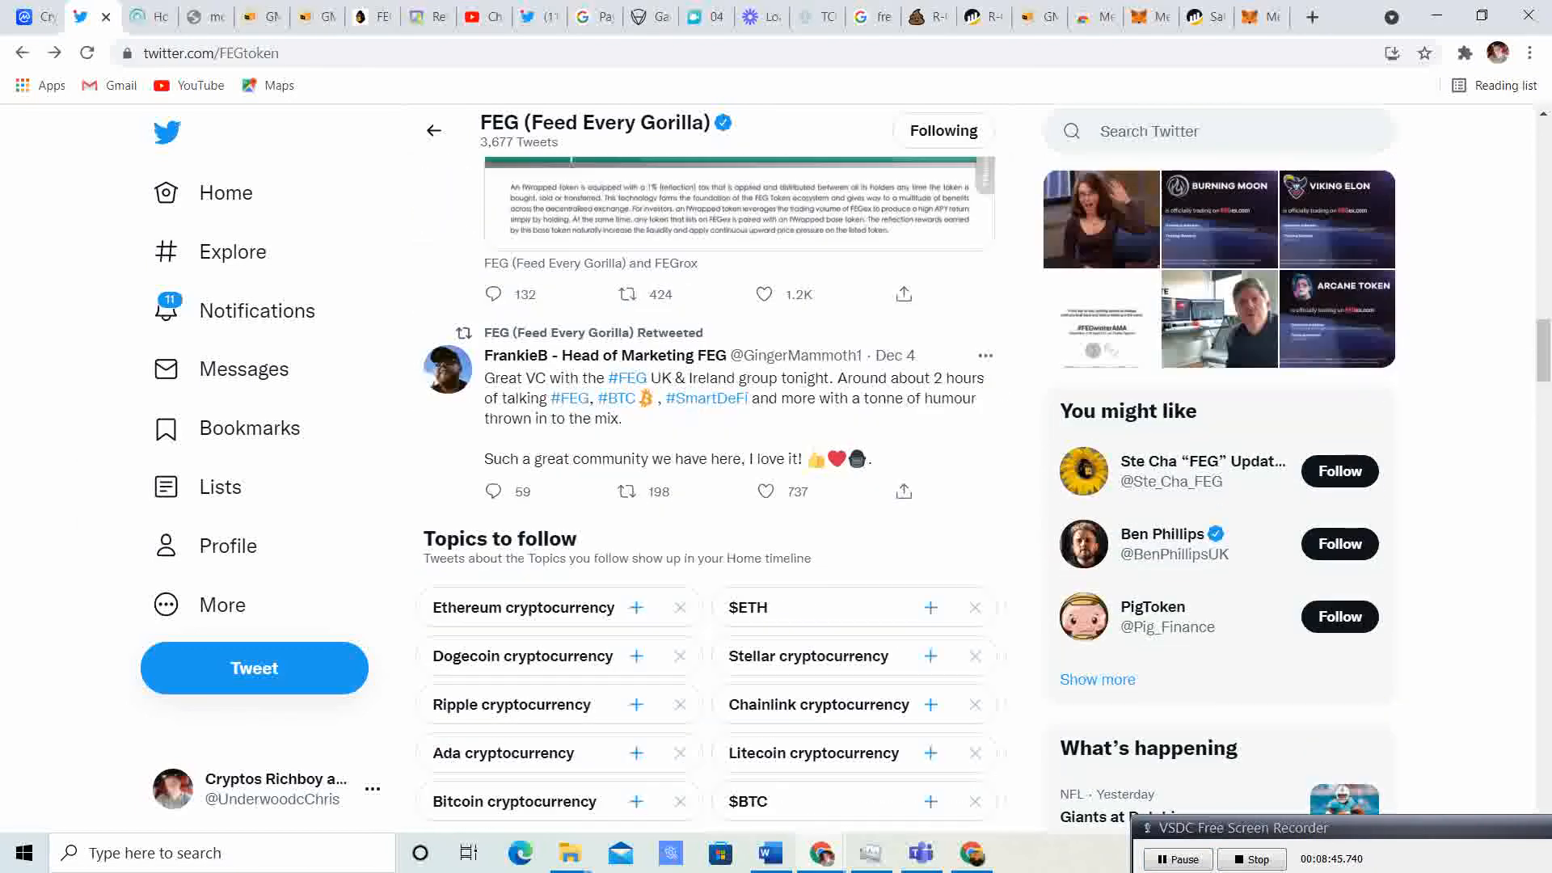
scroll(up, 3)
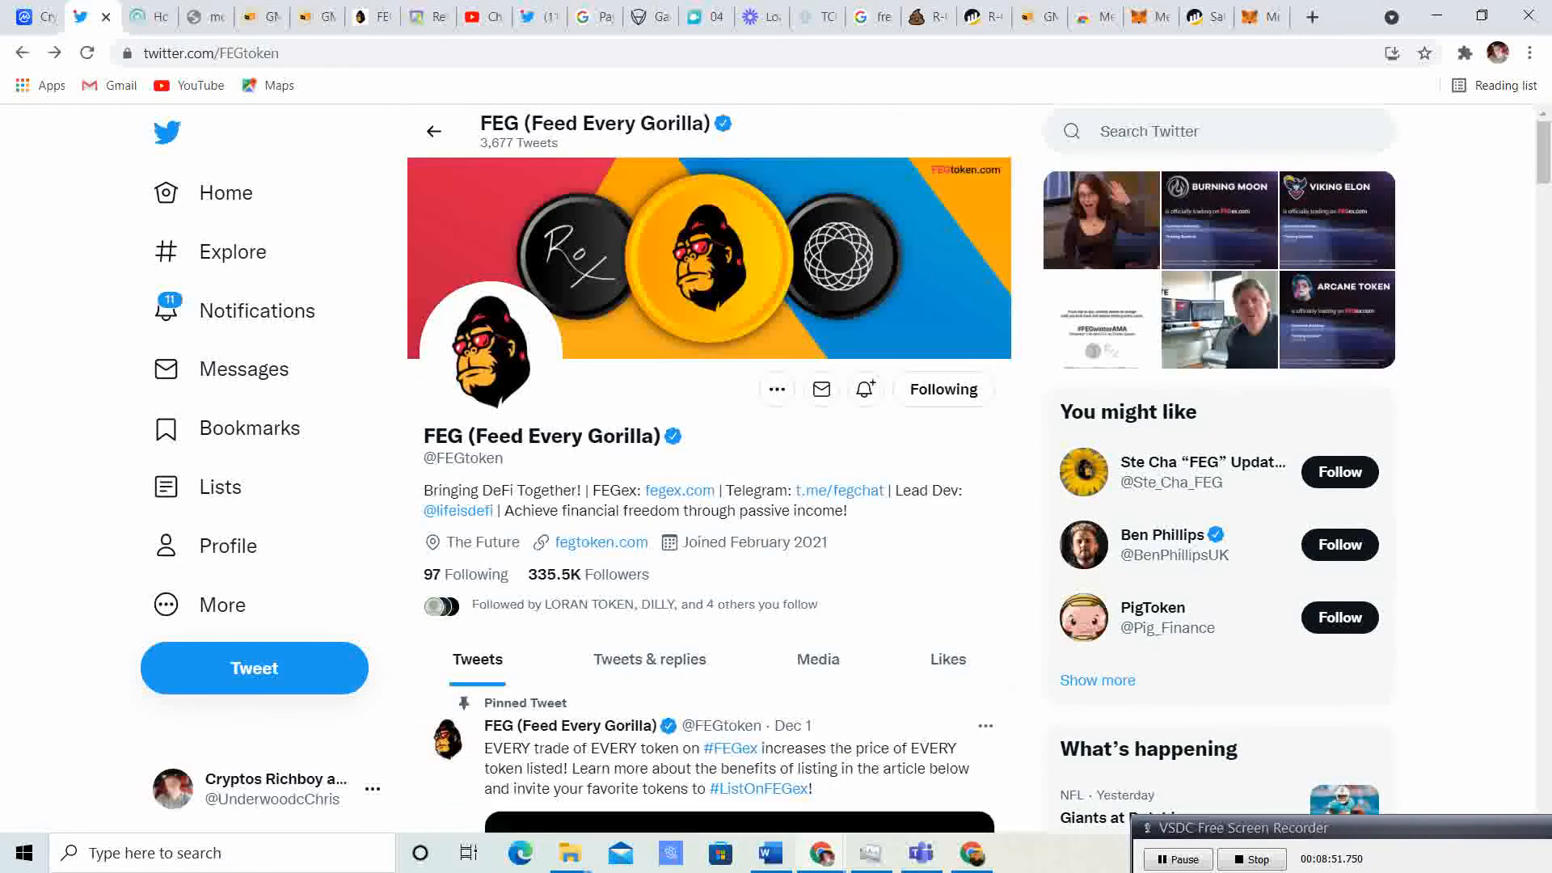
click(693, 257)
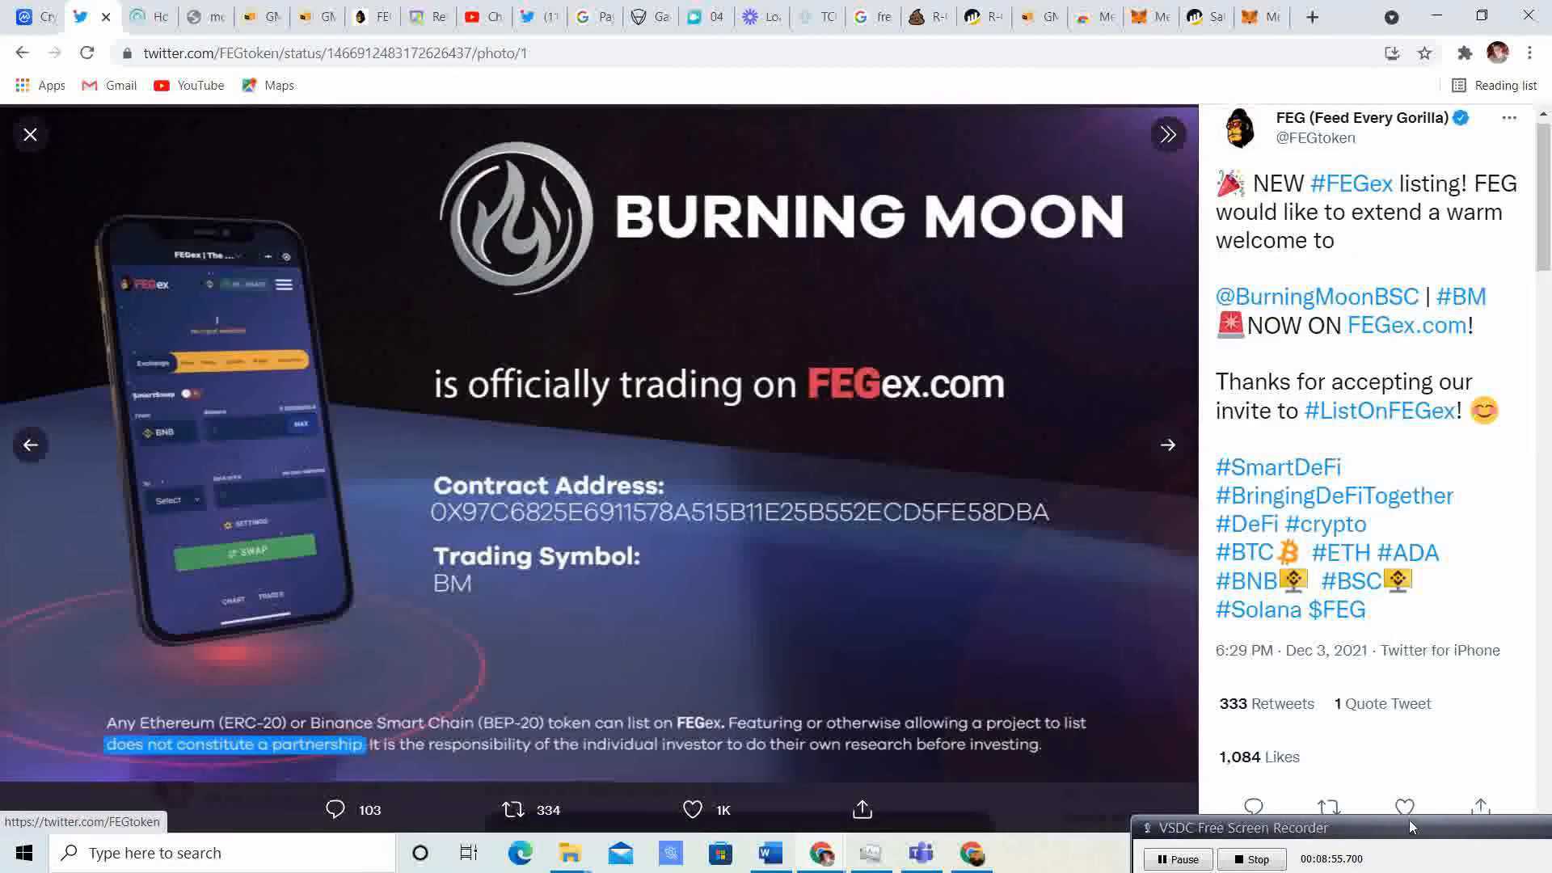
click(30, 134)
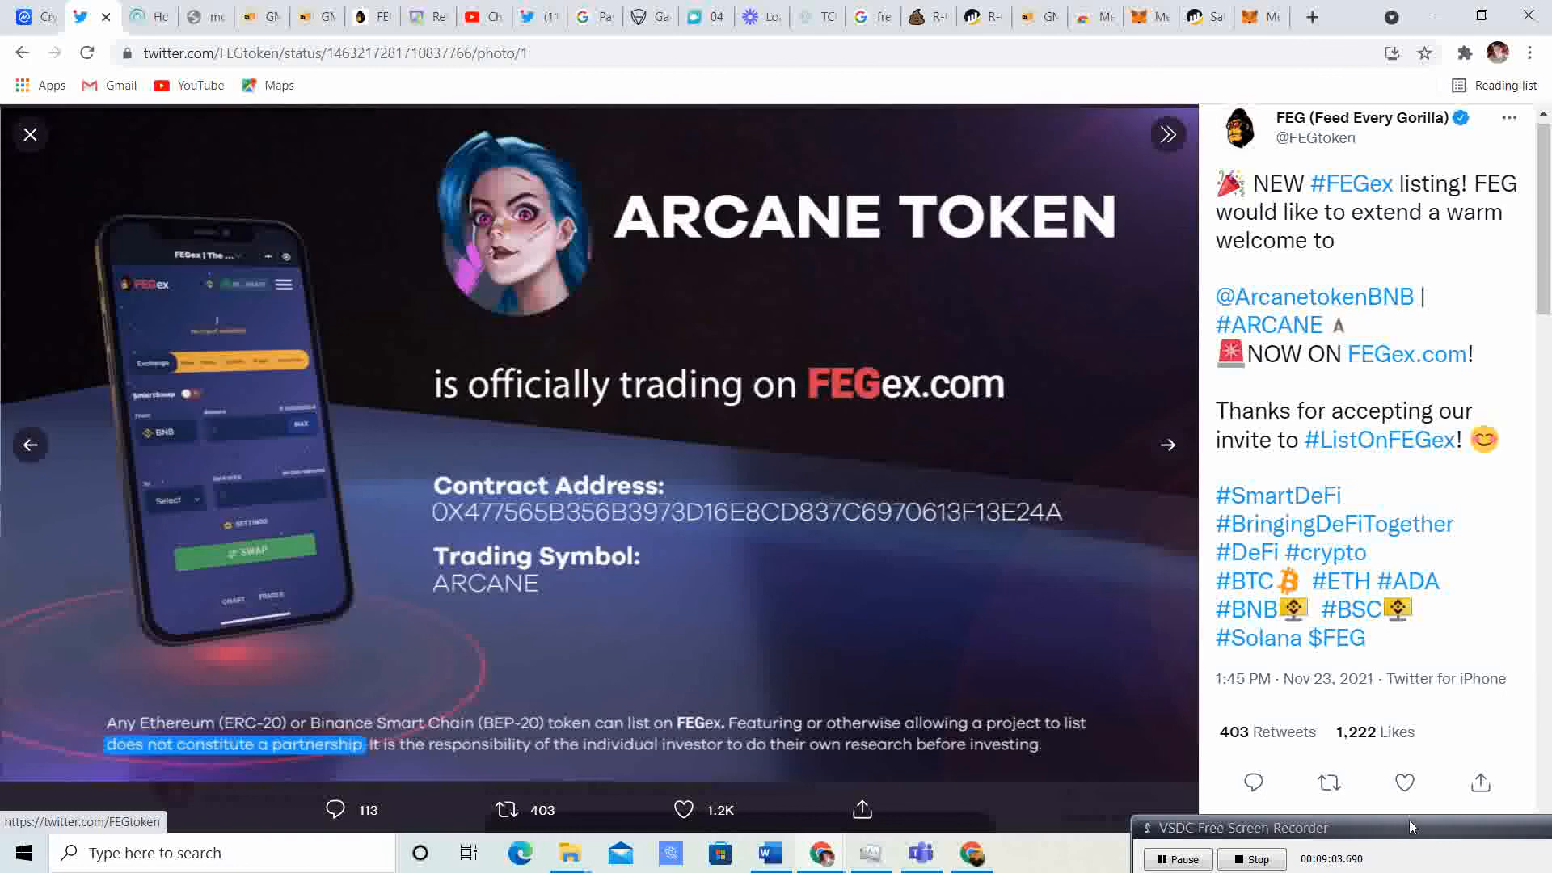
click(30, 135)
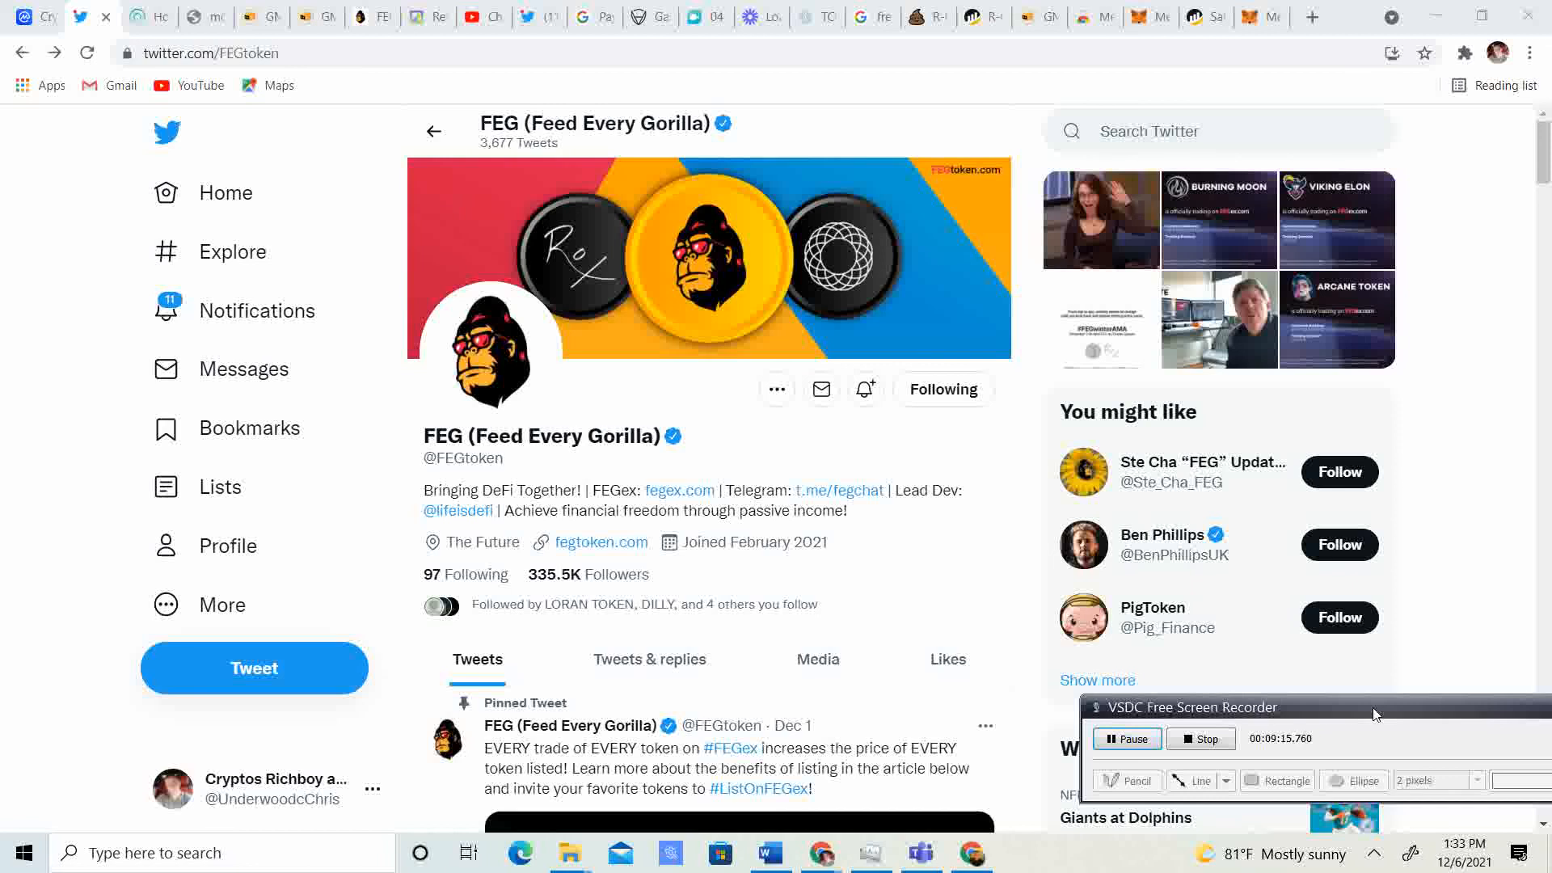
click(1373, 707)
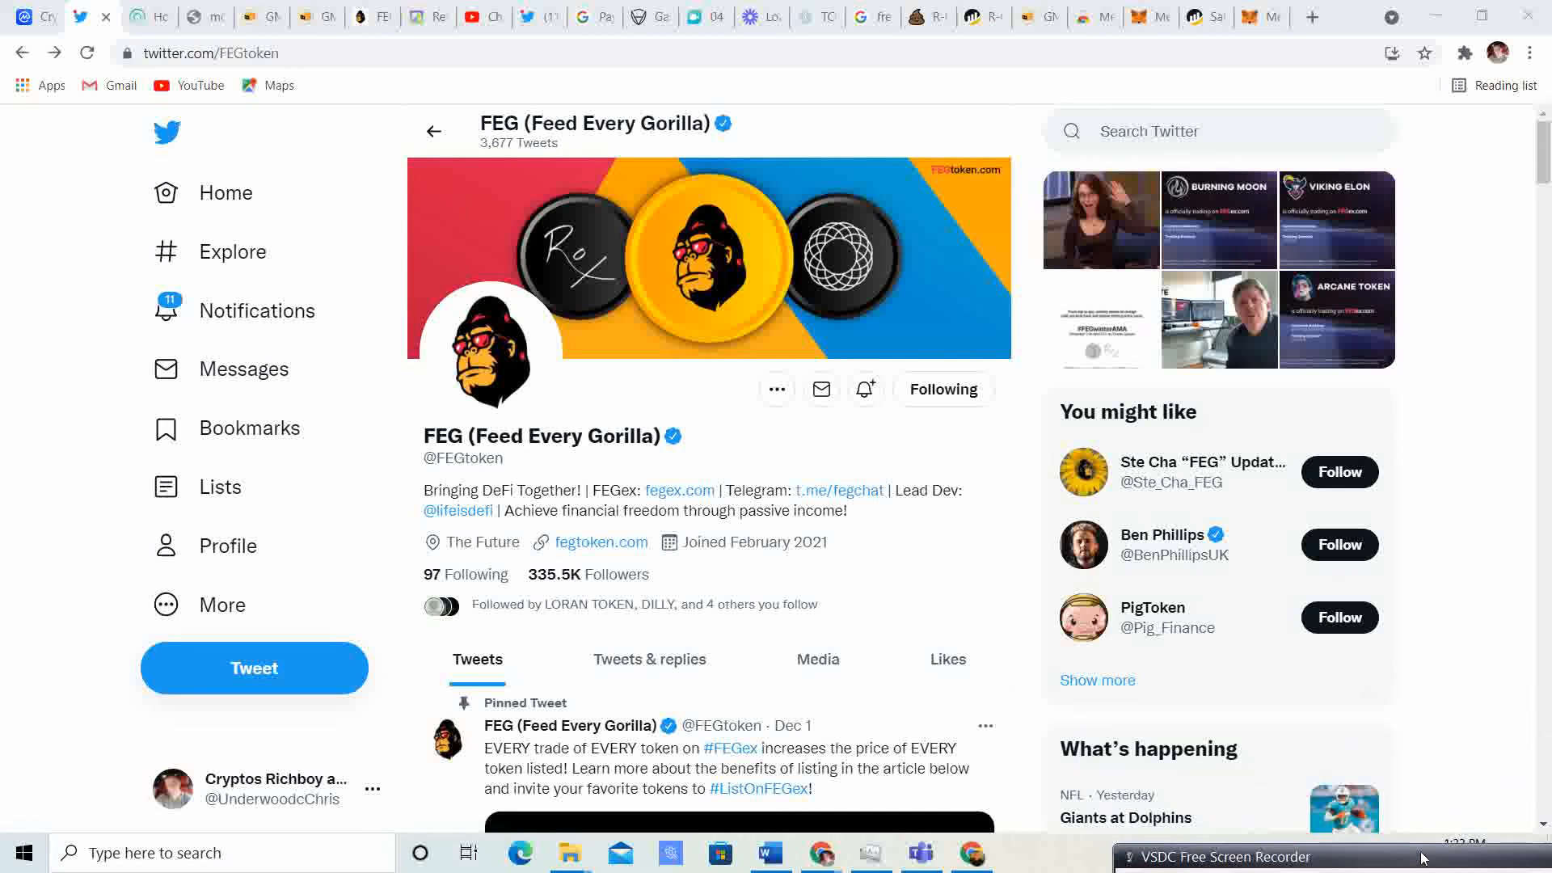